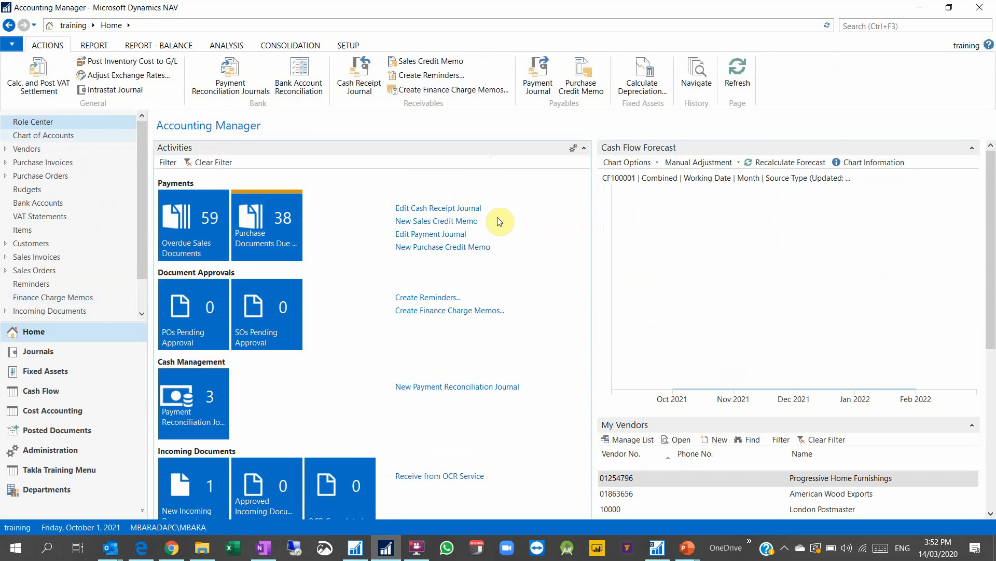
Step: Scroll through the Accounting Manager role center parts, then bring up the application menu's Customize options
scroll("down", 3)
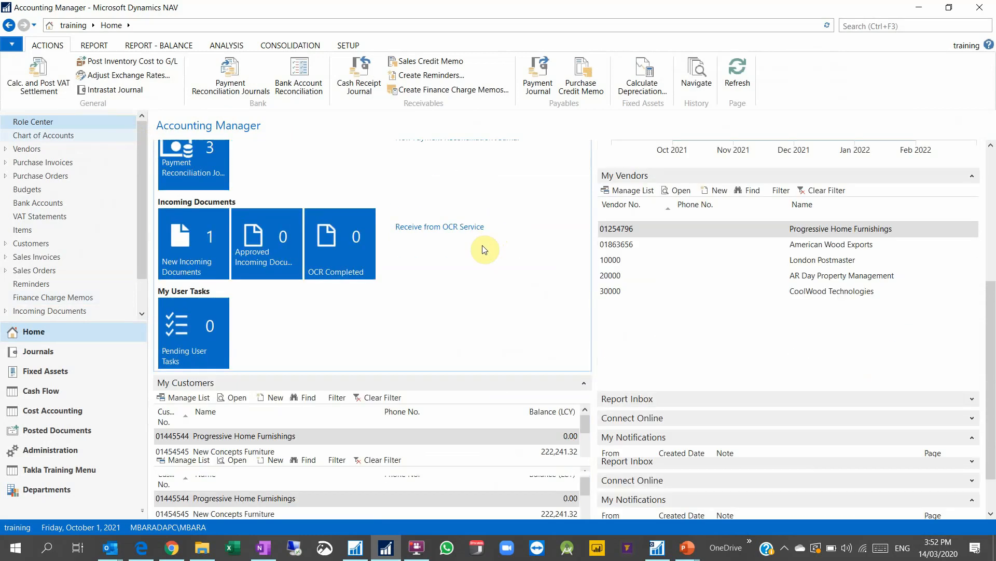
scroll("down", 3)
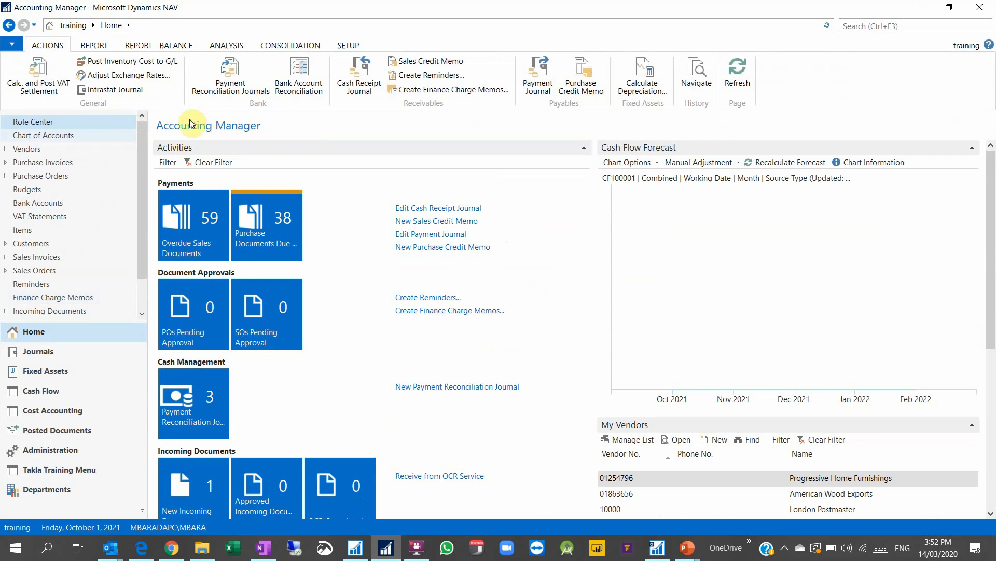
mouse_move(561, 188)
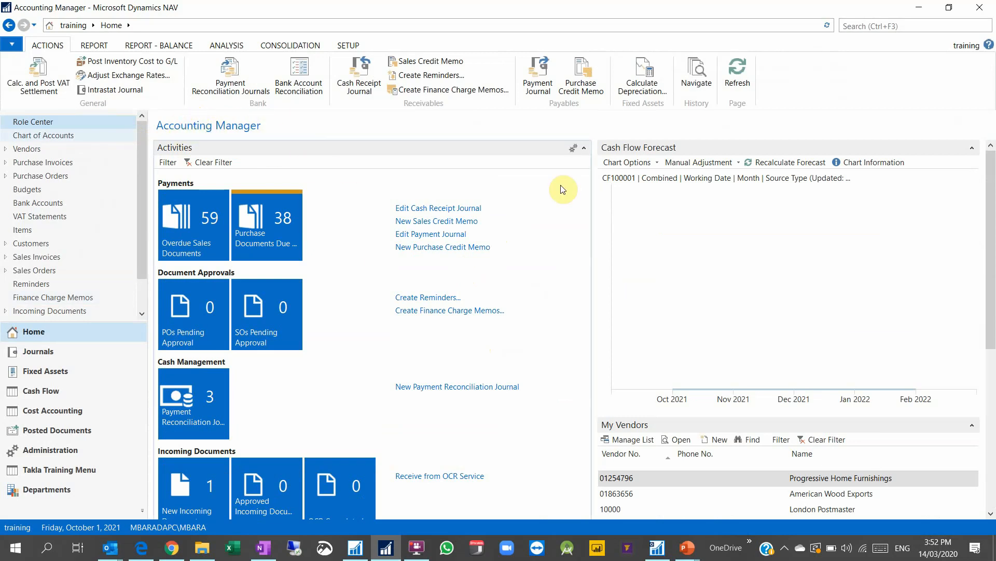
scroll("down", 3)
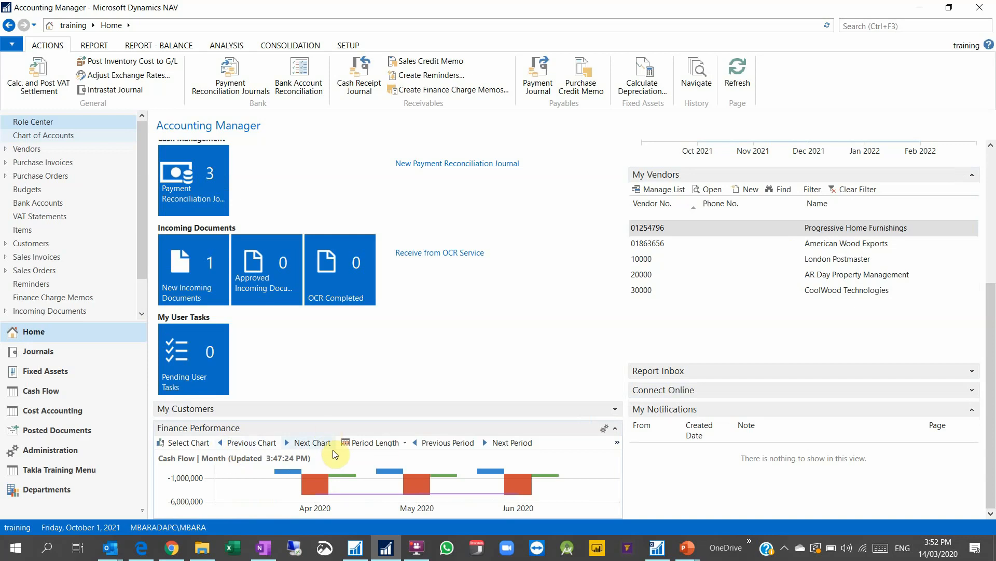
scroll("up", 3)
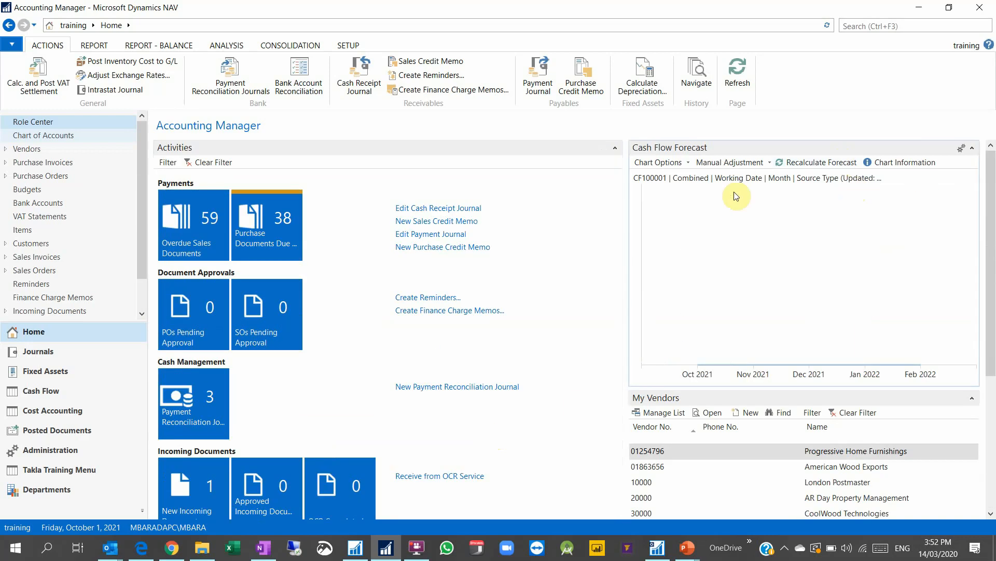
mouse_move(748, 208)
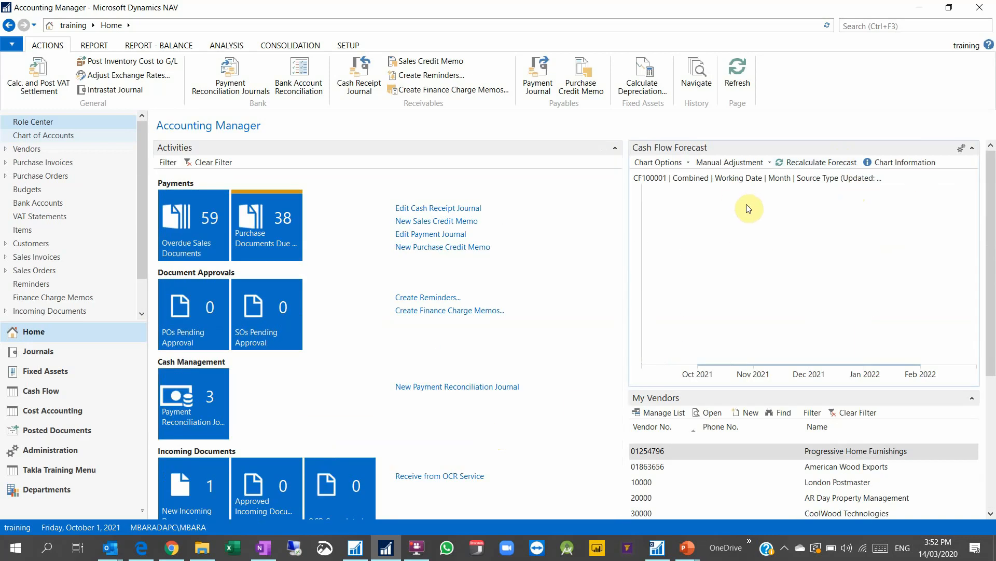
left_click(11, 44)
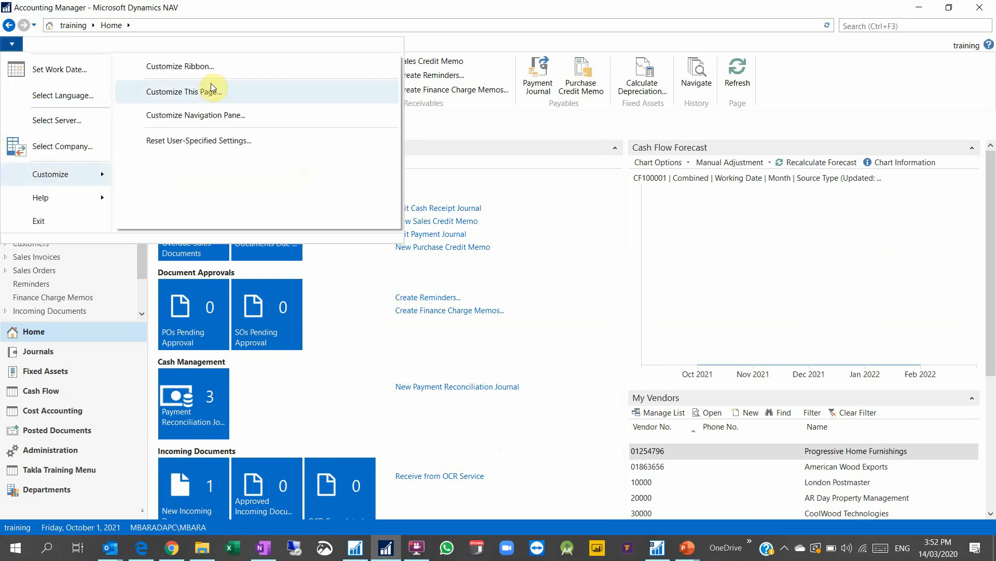
Step: In Customize This Page, move Finance Performance to the top of the right column and Cash Flow Forecast left
left_click(186, 92)
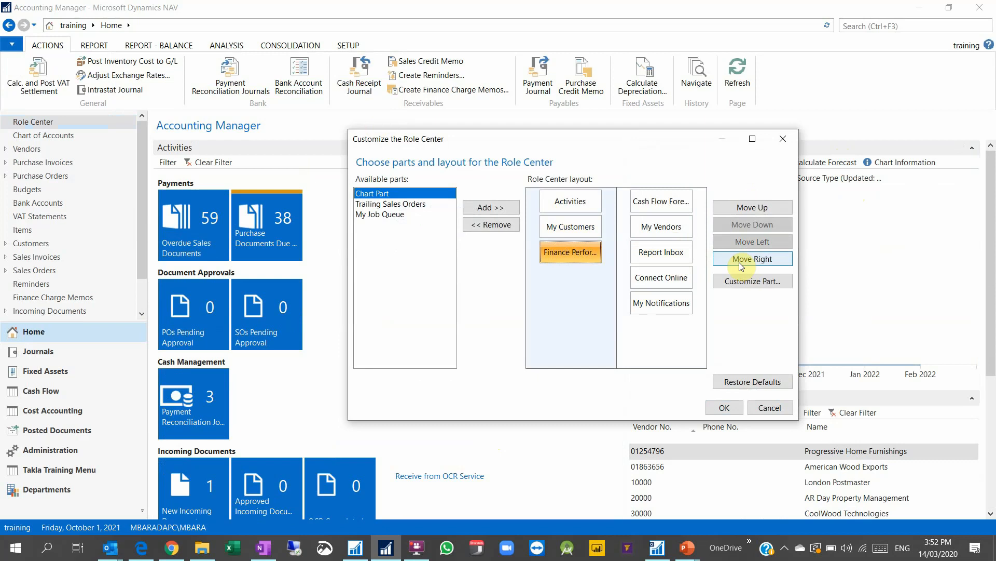
left_click(752, 259)
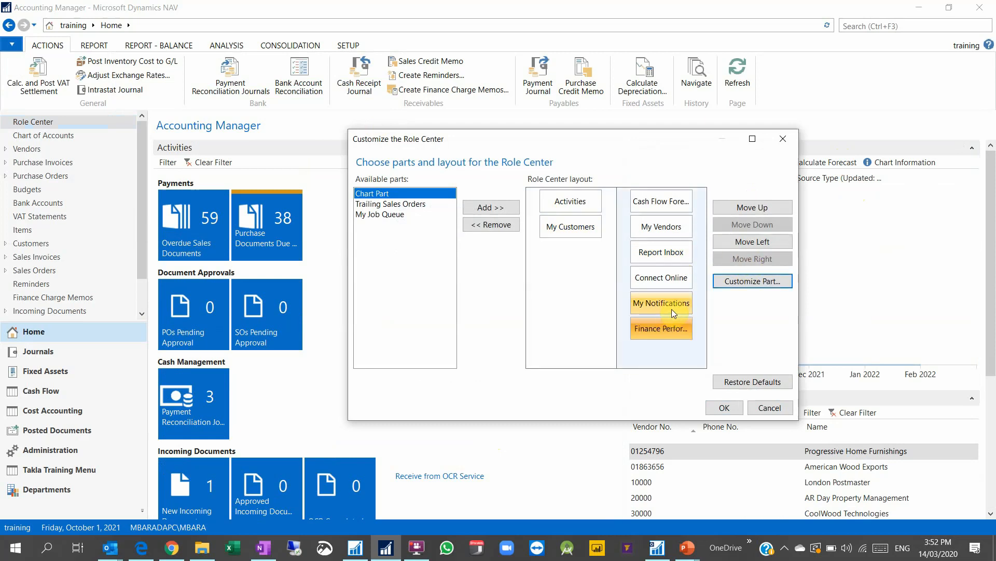
left_click(751, 207)
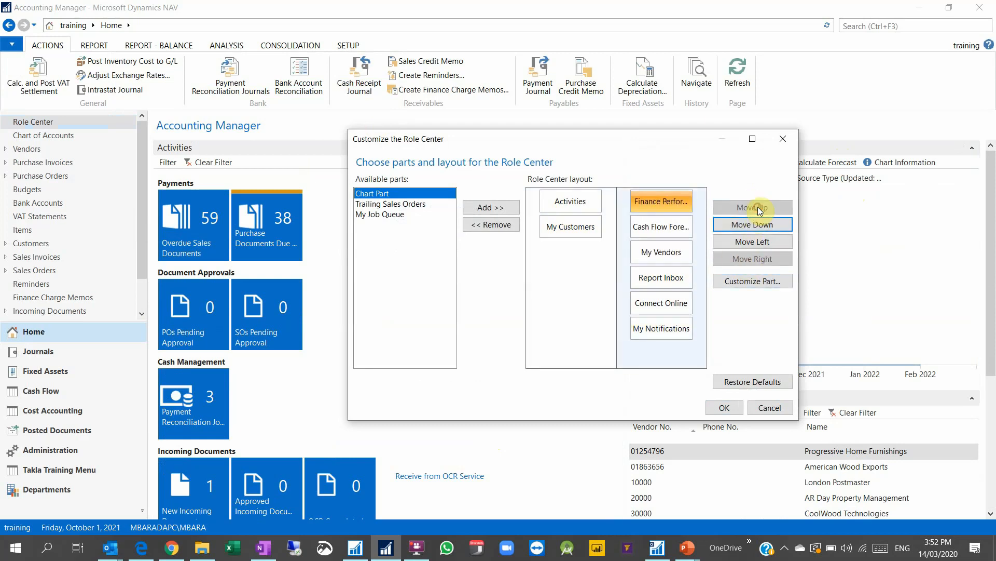
left_click(752, 224)
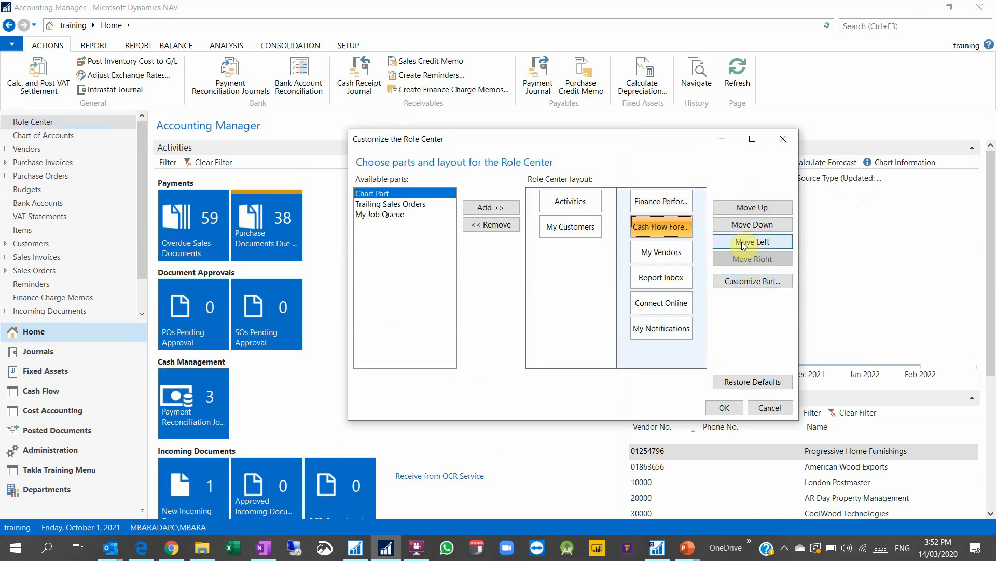
left_click(752, 242)
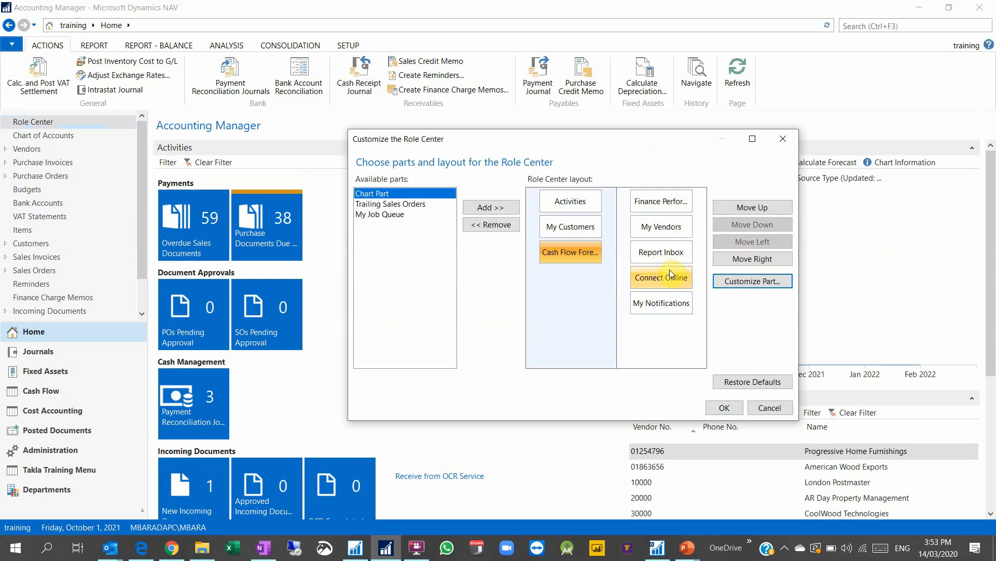
Step: Remove Connect Online, move My Notifications up under Finance Performance, and apply the layout
left_click(661, 277)
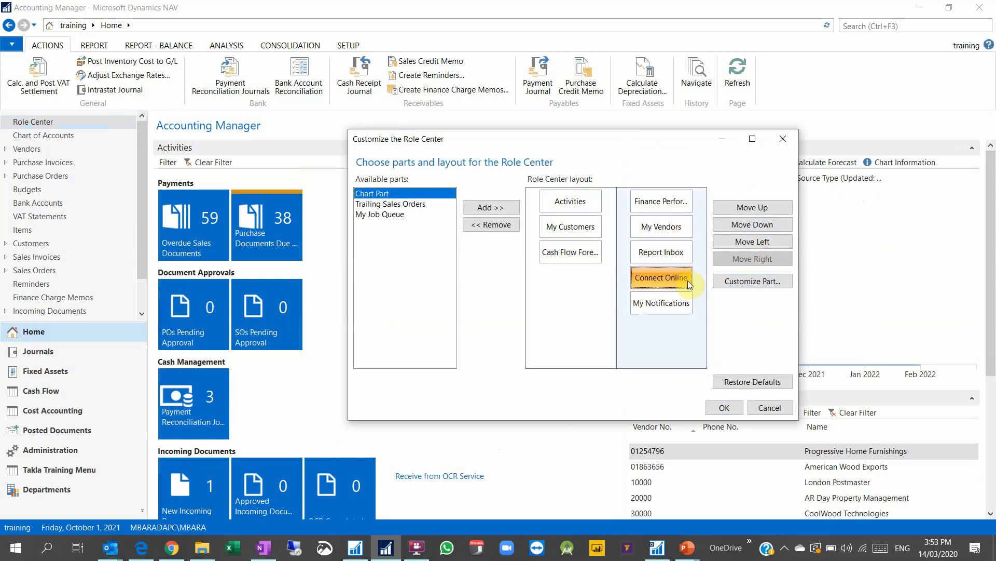
left_click(491, 225)
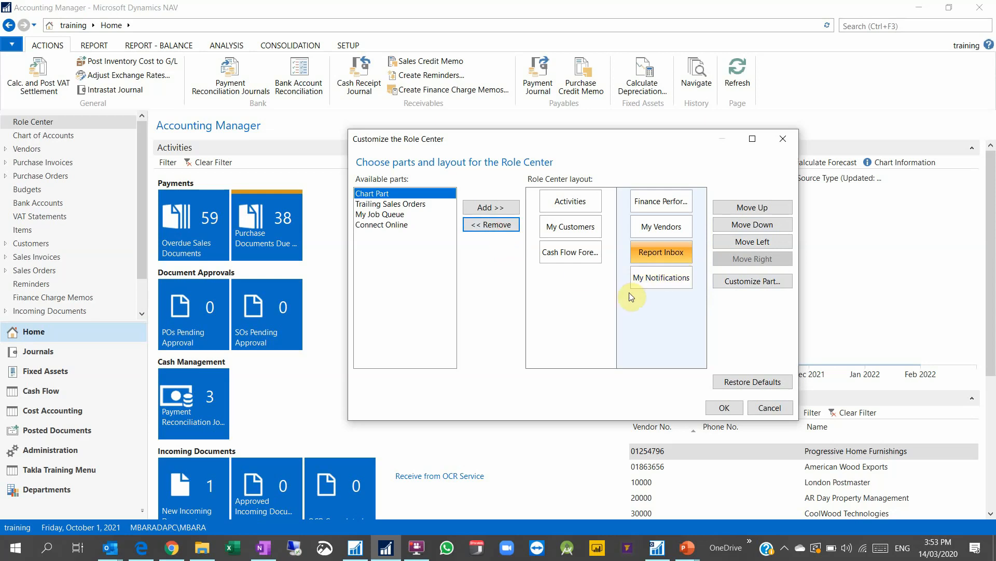
left_click(752, 207)
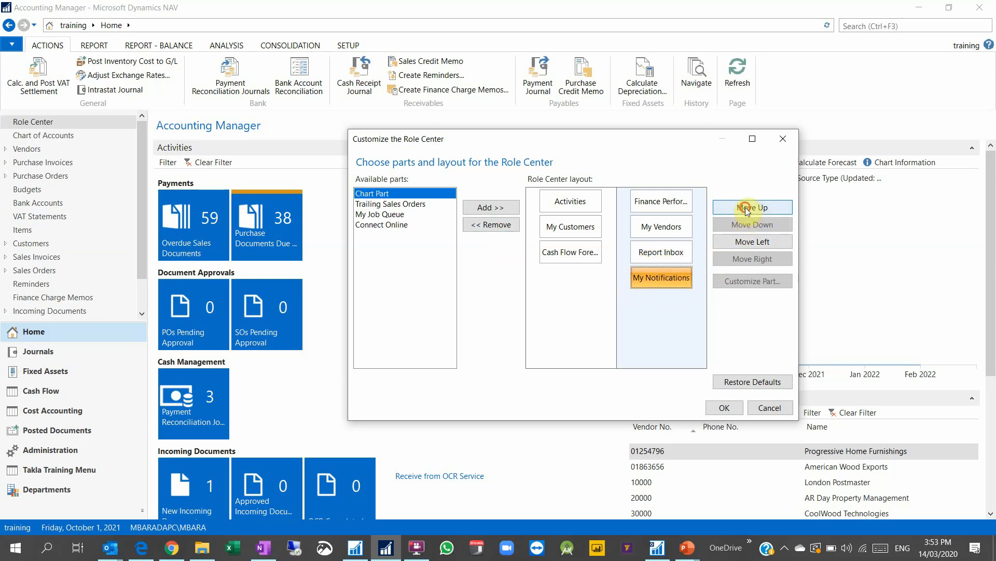
left_click(751, 208)
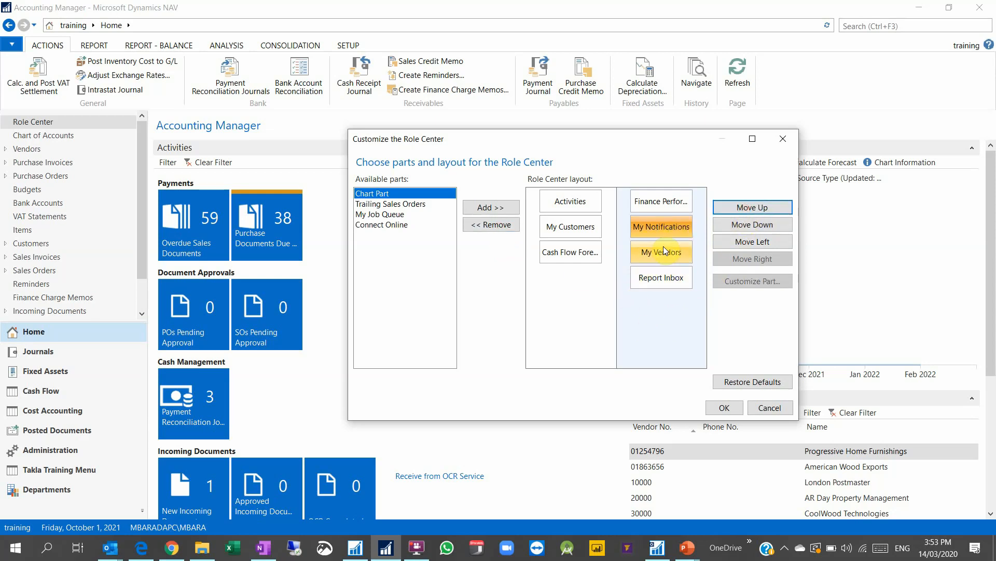
left_click(661, 226)
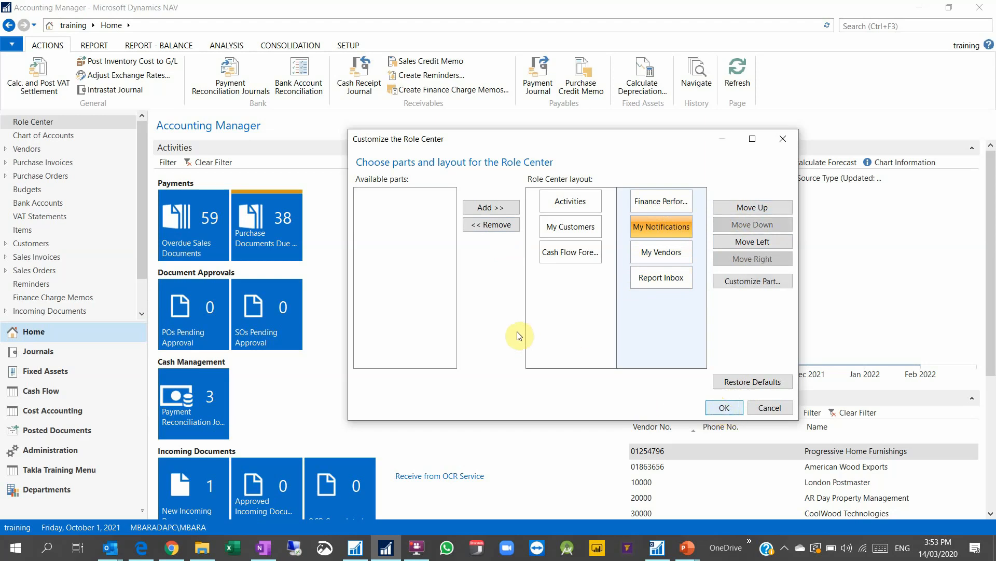
left_click(723, 407)
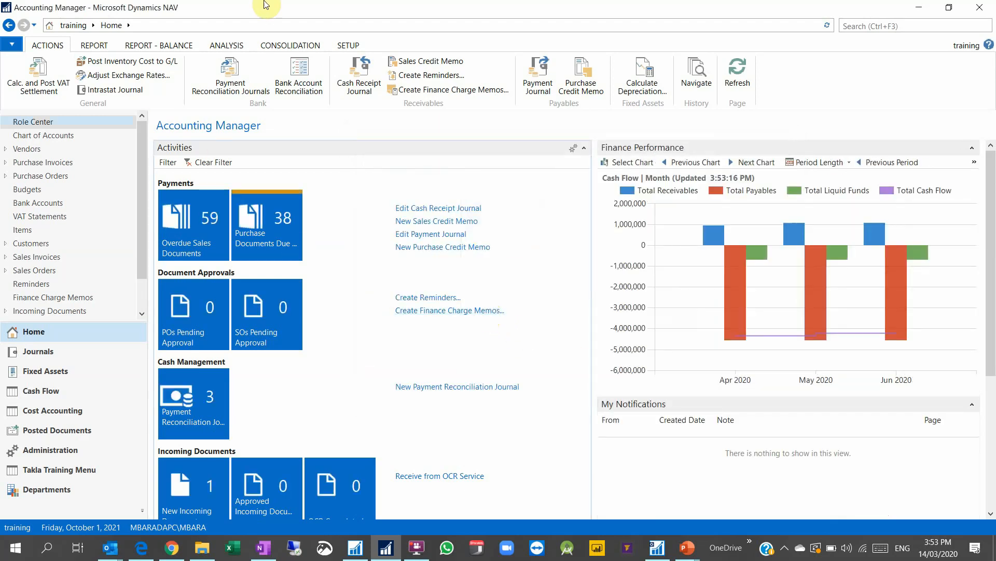
mouse_move(537, 186)
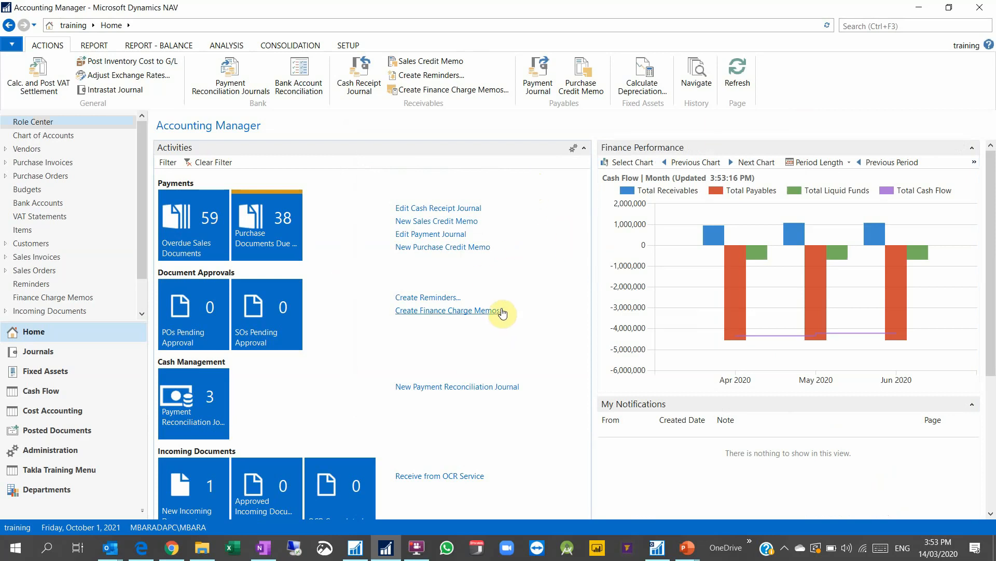
Step: Review the rearranged role center down to Cash Flow Forecast and bring up the application menu
scroll("down", 3)
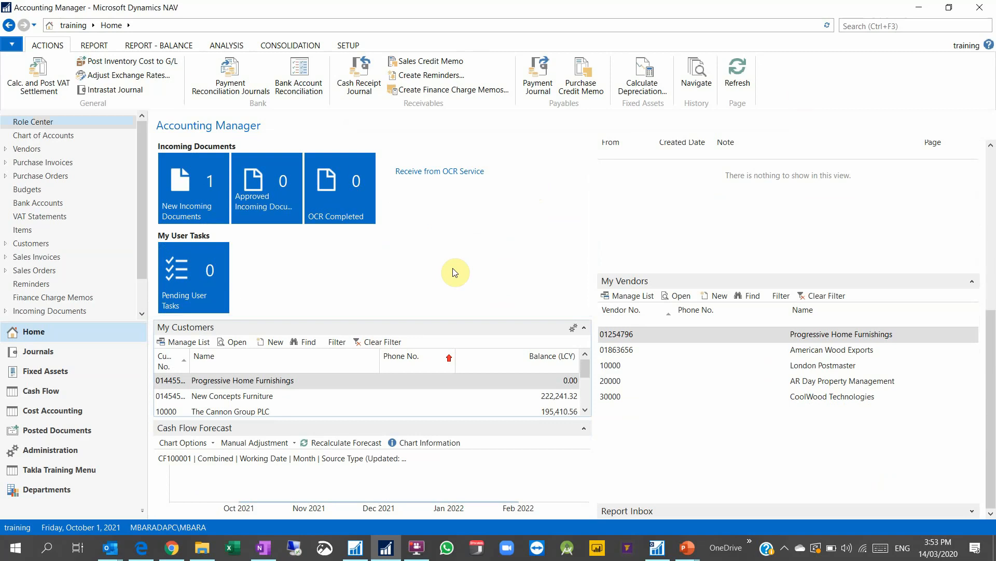
left_click(11, 44)
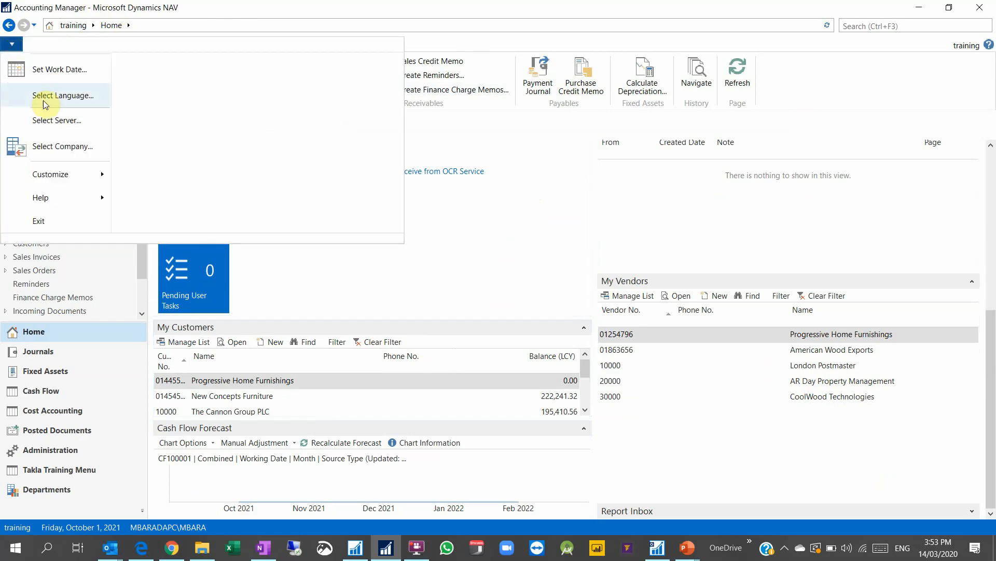
left_click(50, 174)
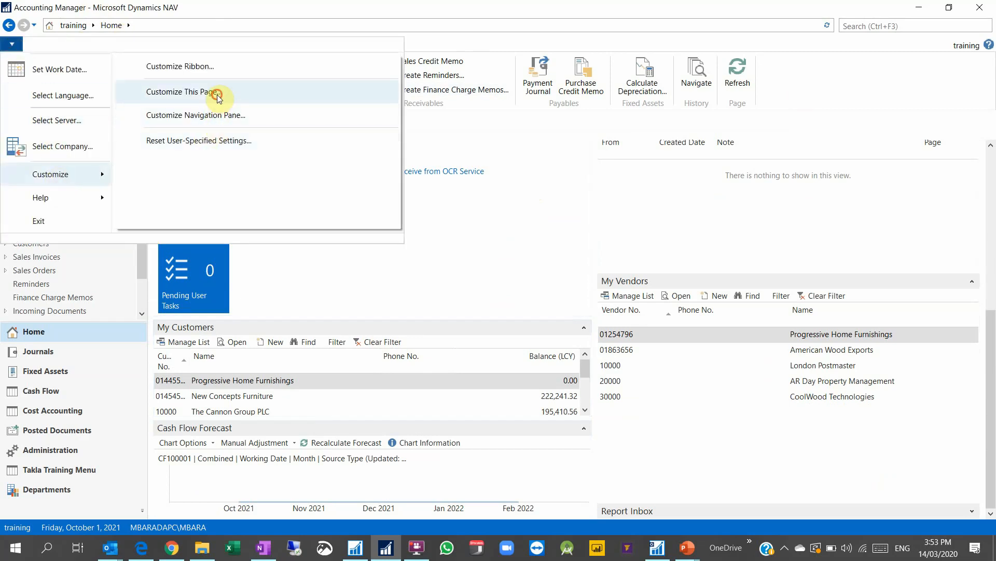
left_click(185, 91)
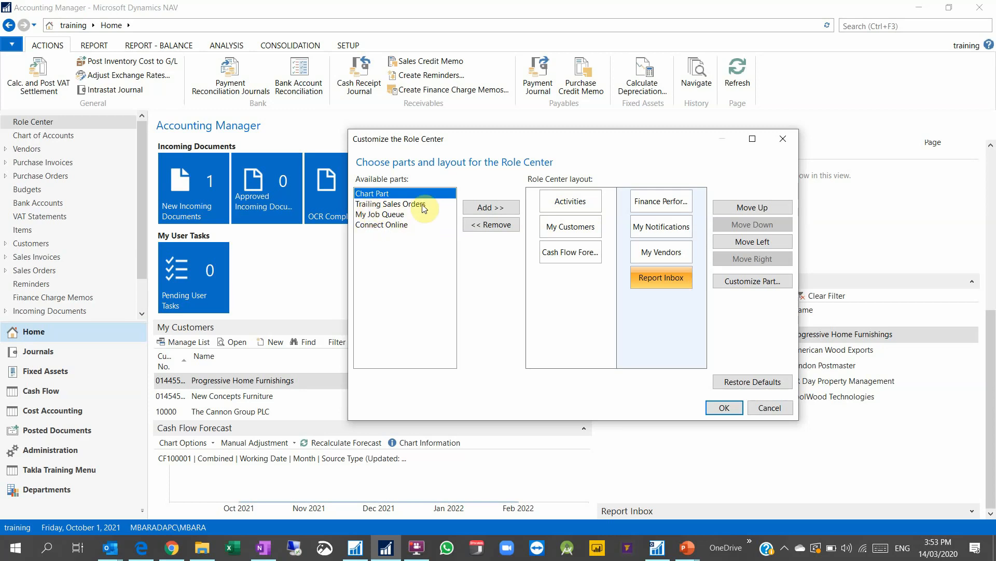
mouse_move(446, 185)
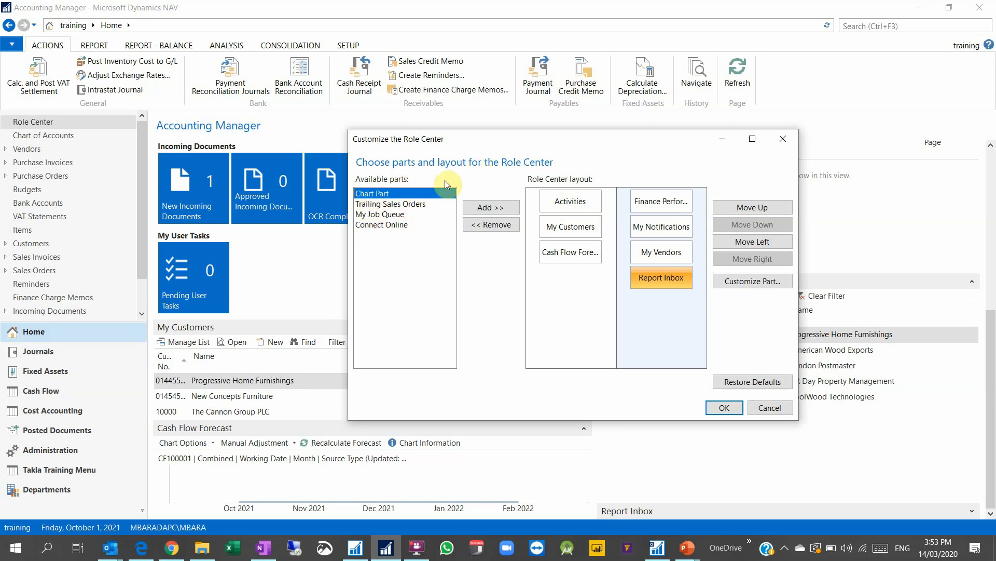
mouse_move(481, 224)
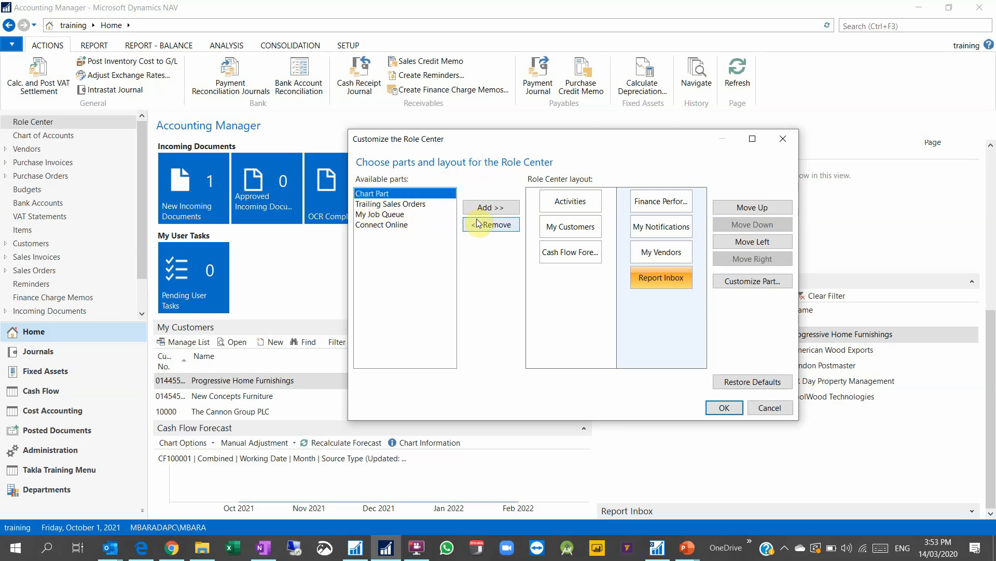
mouse_move(411, 248)
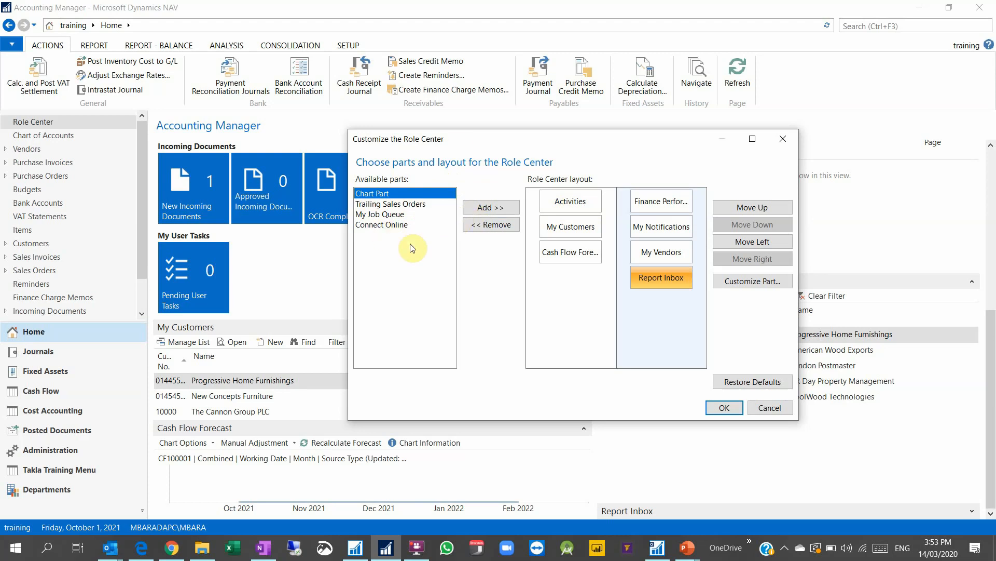
left_click(661, 201)
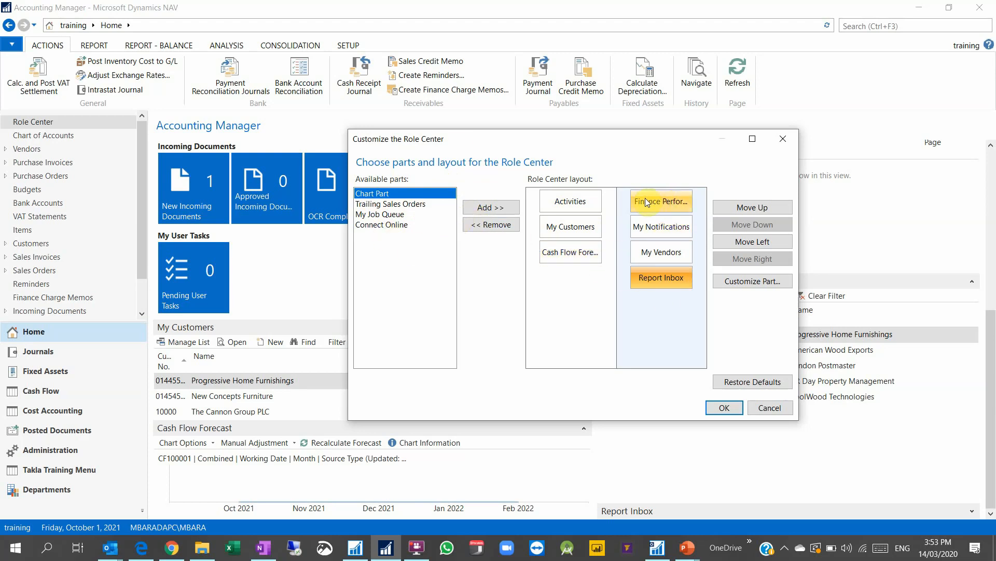
mouse_move(659, 205)
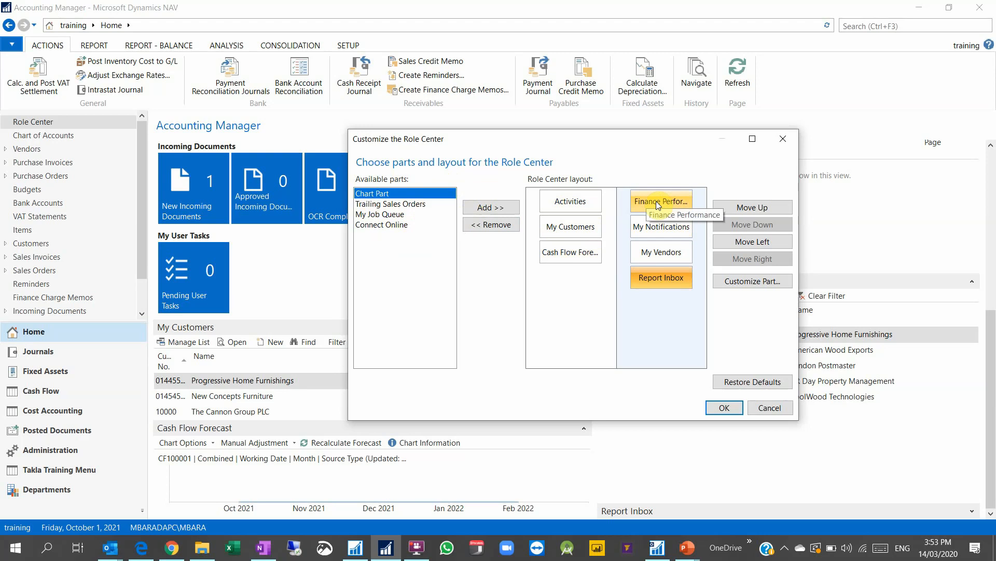
mouse_move(661, 203)
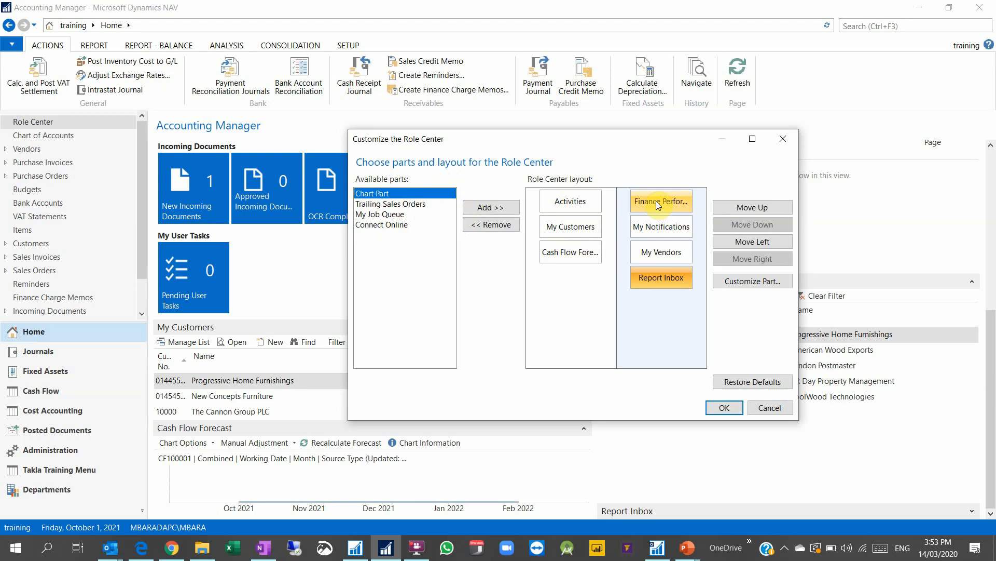
mouse_move(644, 211)
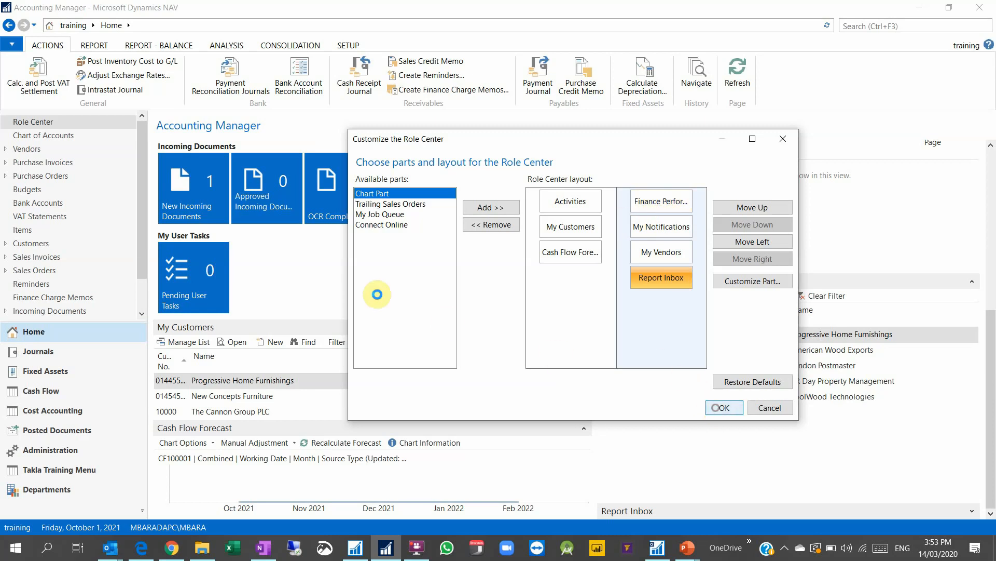
left_click(723, 407)
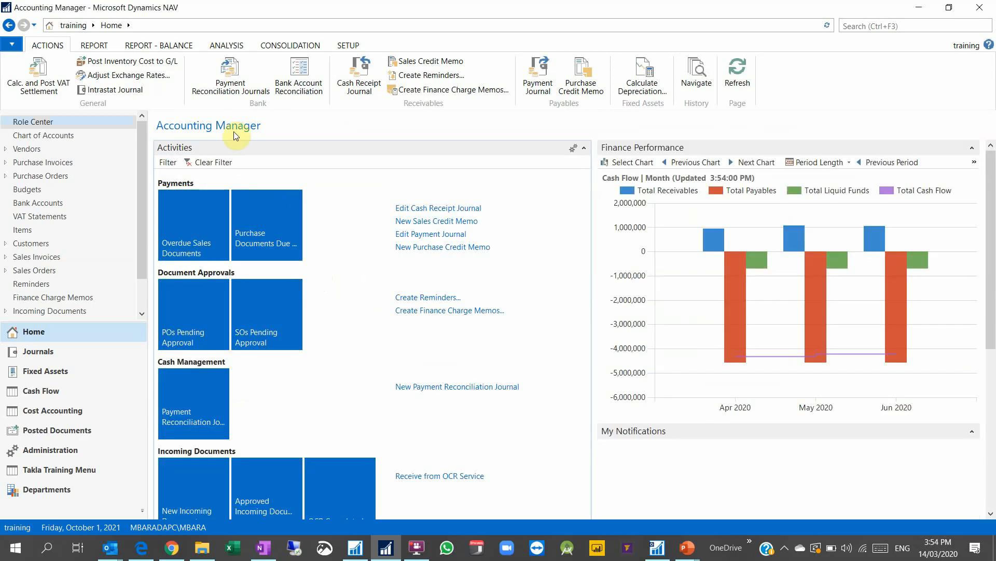
scroll("down", 3)
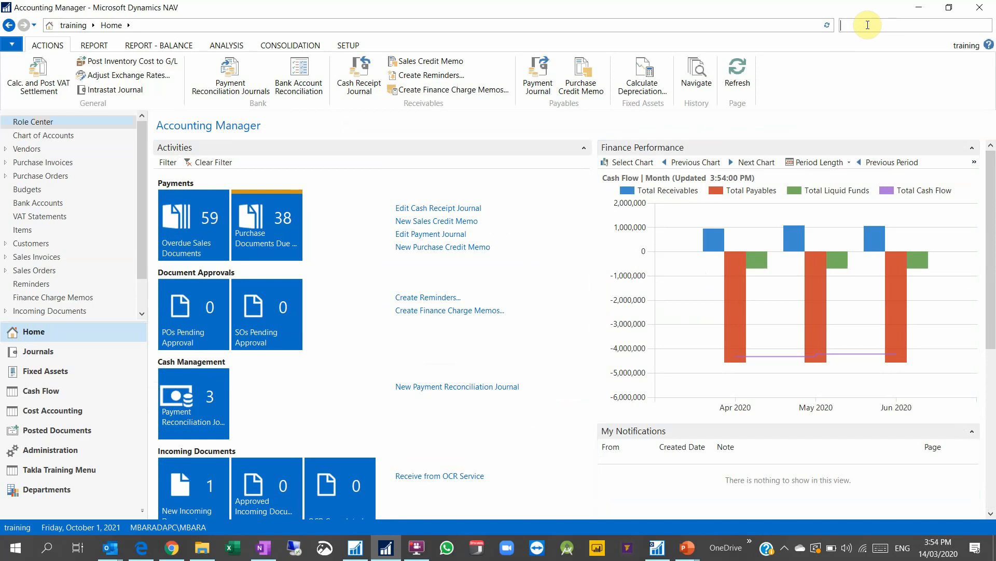
mouse_move(865, 24)
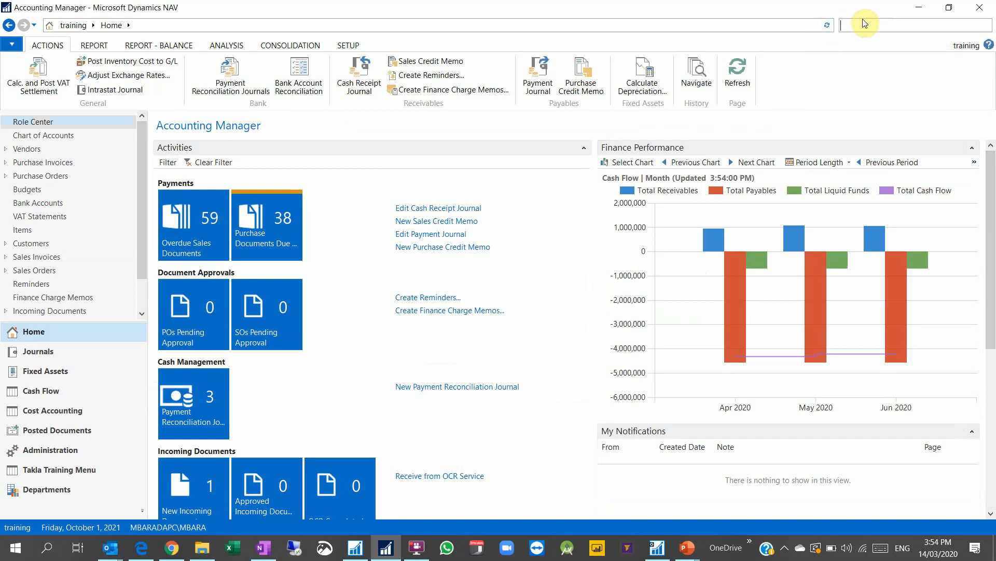
Step: Search 'user pers' to open the User Personalization list of users and profiles
type("user per")
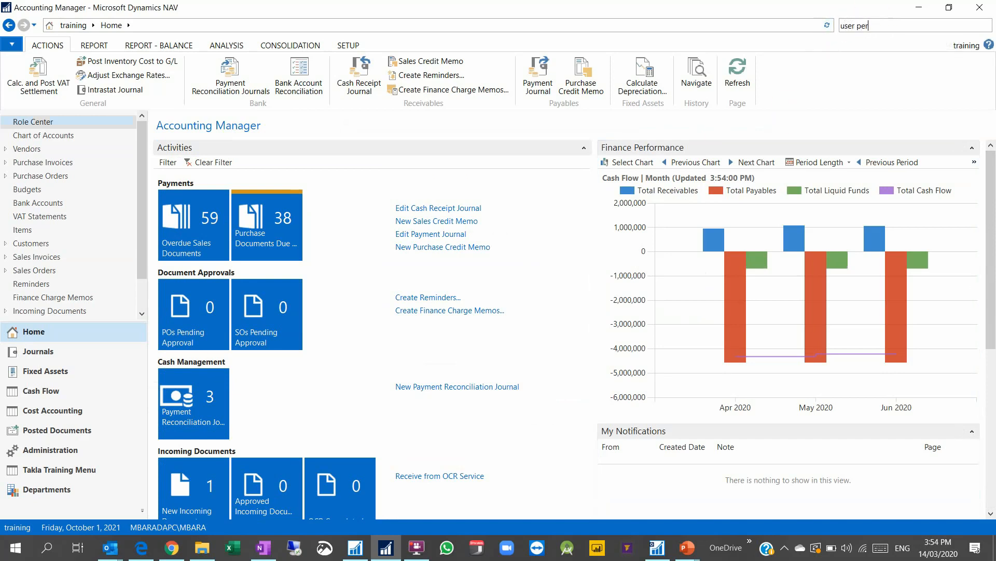
type("s")
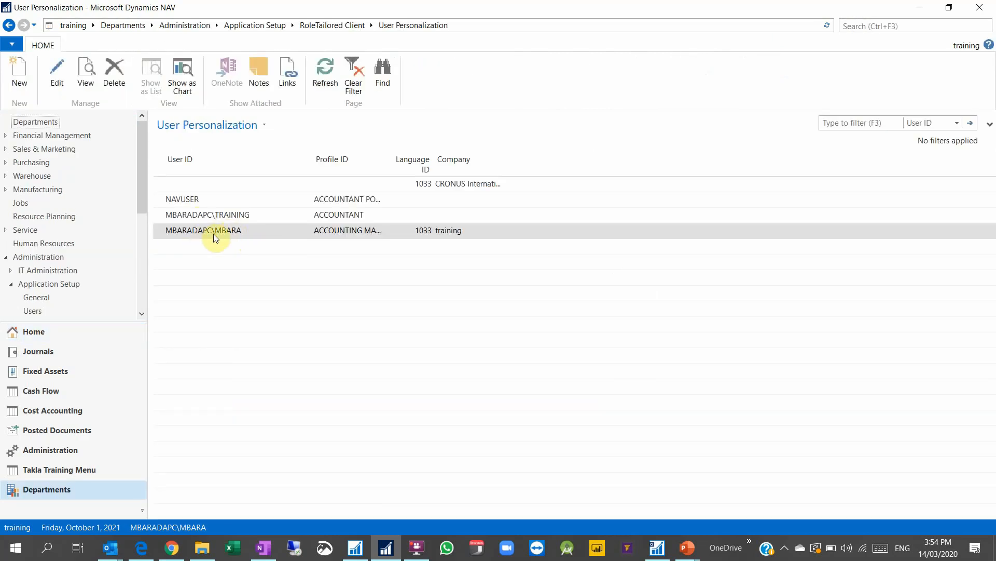
mouse_move(197, 528)
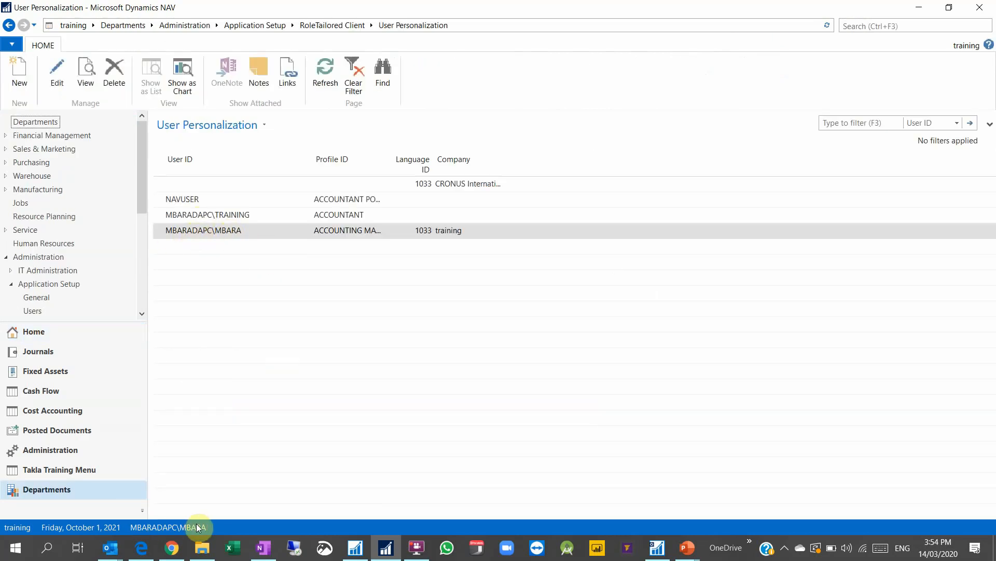
Step: Open, close and reopen via Edit the personalization card of user MBARADAPC\MBARA with Accounting Manager profile
double_click(203, 231)
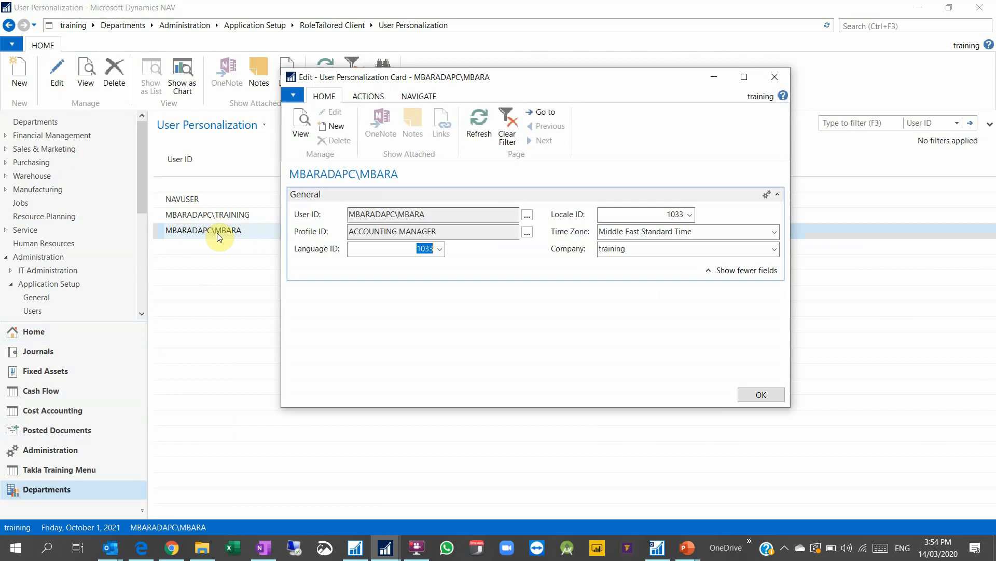
mouse_move(171, 530)
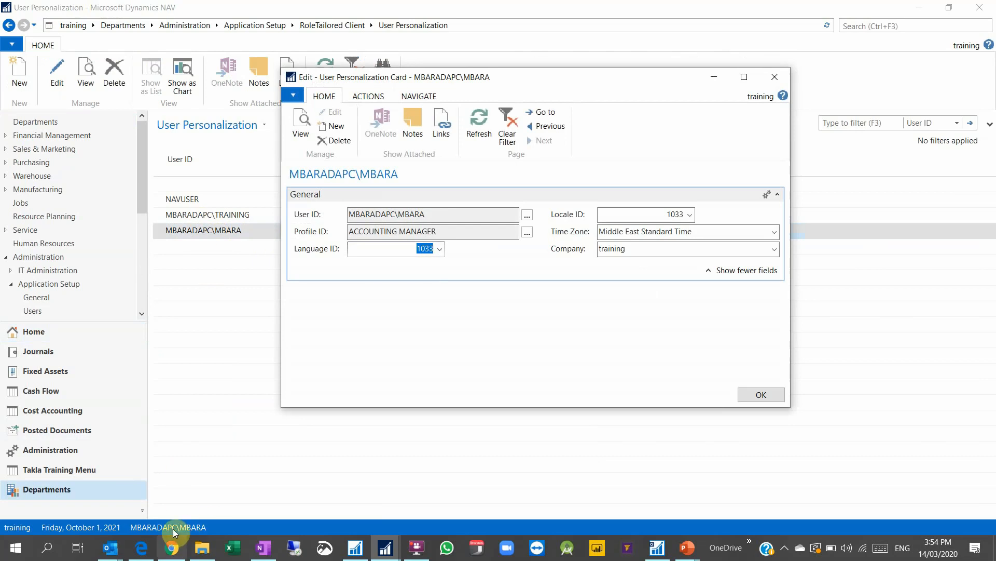
mouse_move(186, 523)
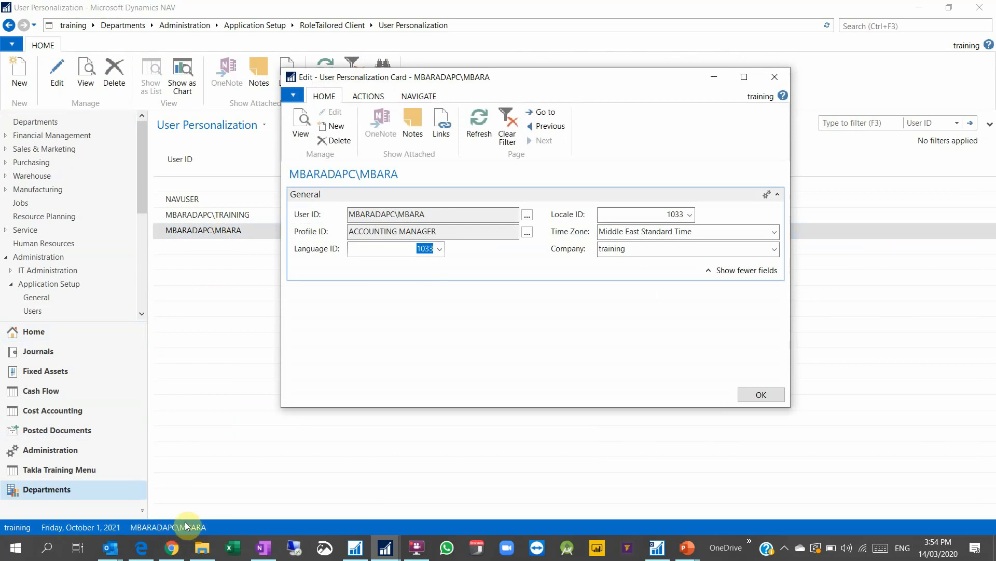
mouse_move(186, 526)
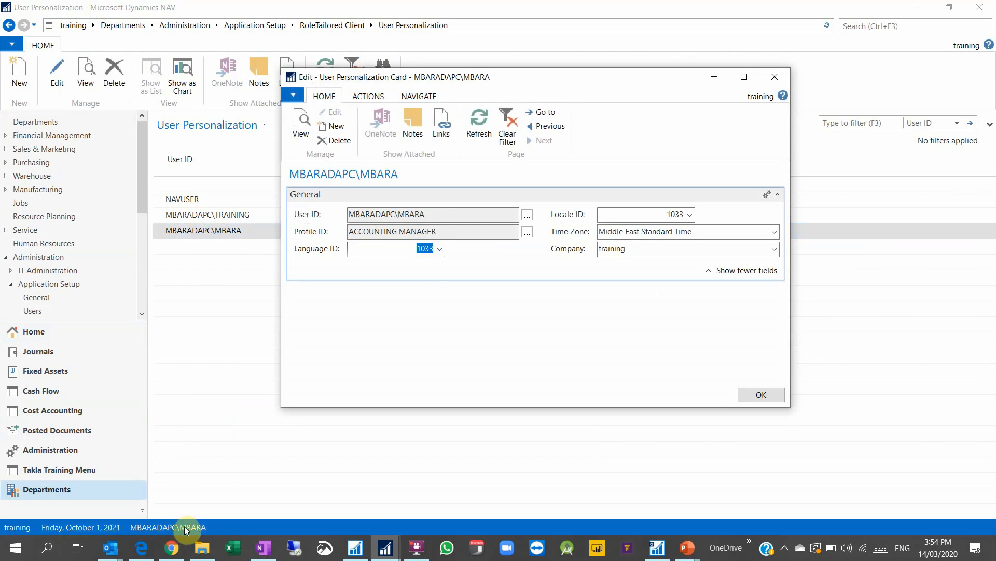
mouse_move(198, 536)
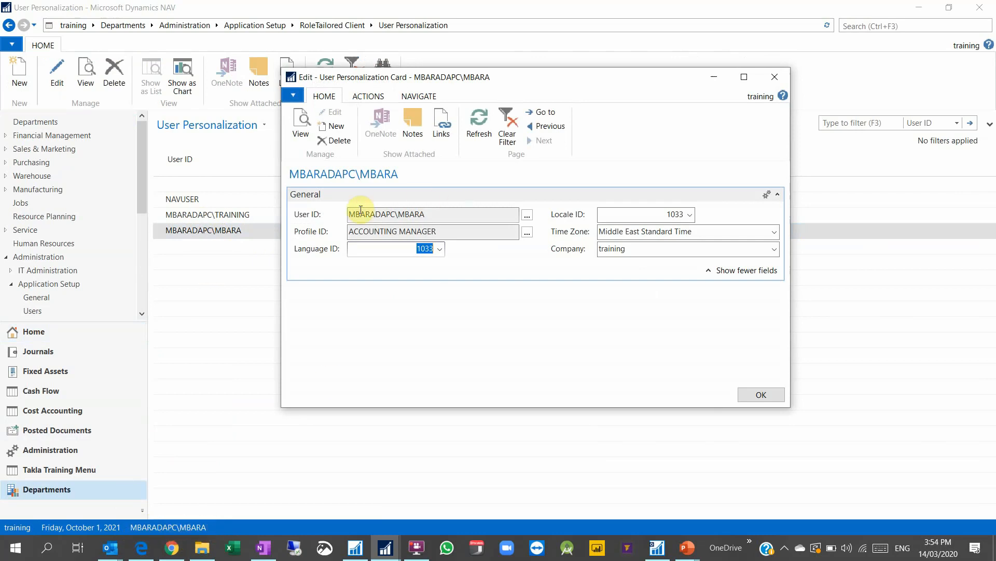
left_click(761, 394)
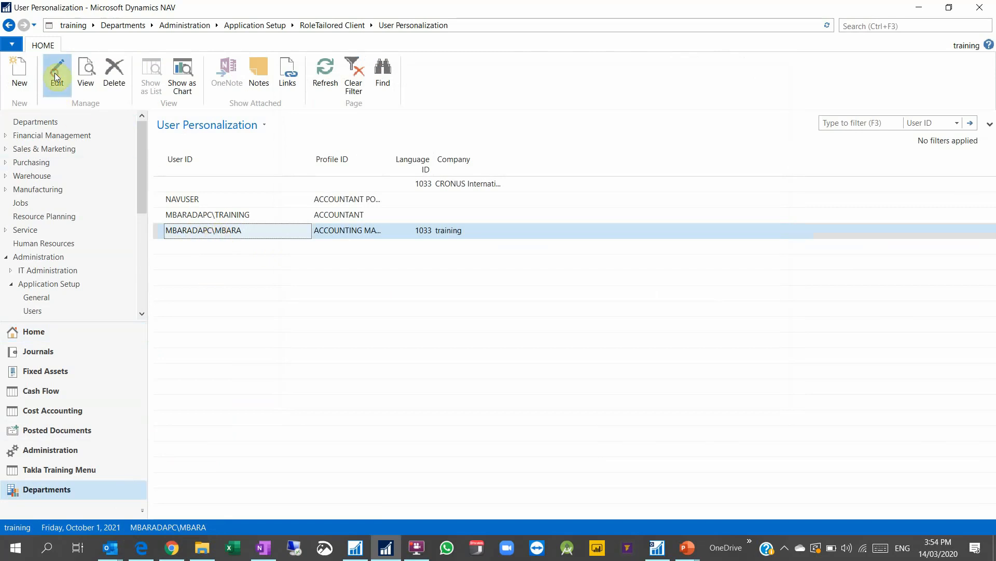
left_click(56, 70)
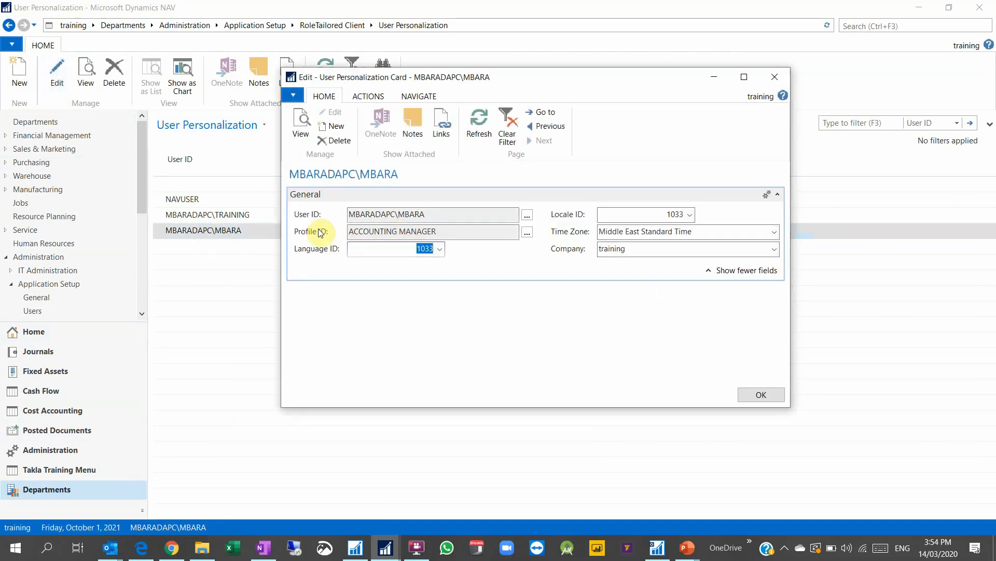
mouse_move(309, 187)
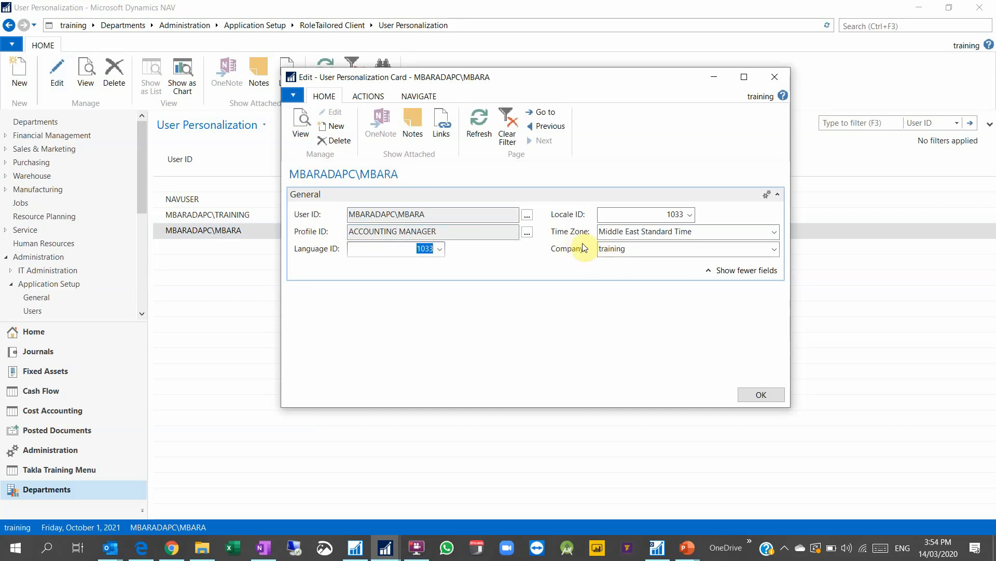
mouse_move(81, 42)
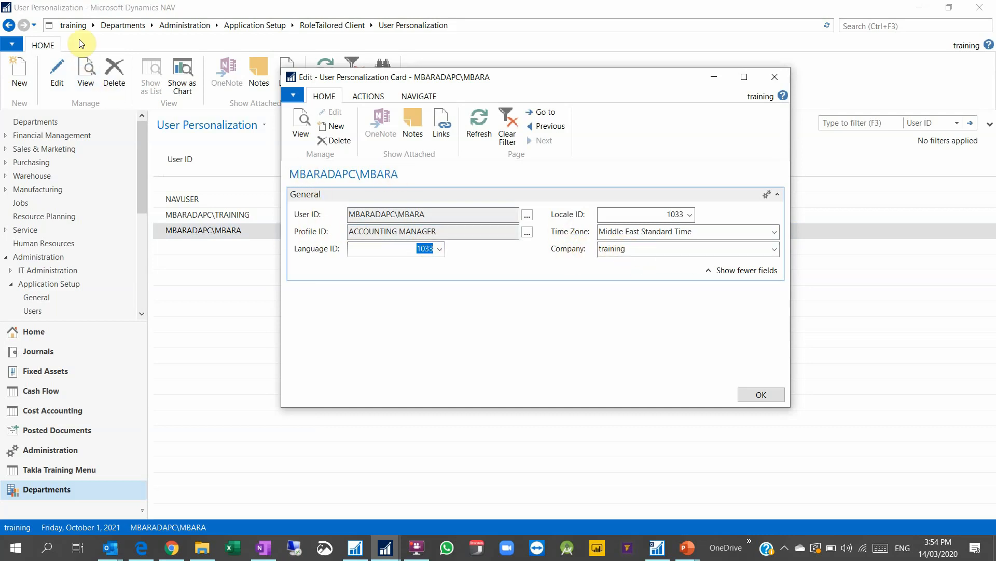
mouse_move(18, 522)
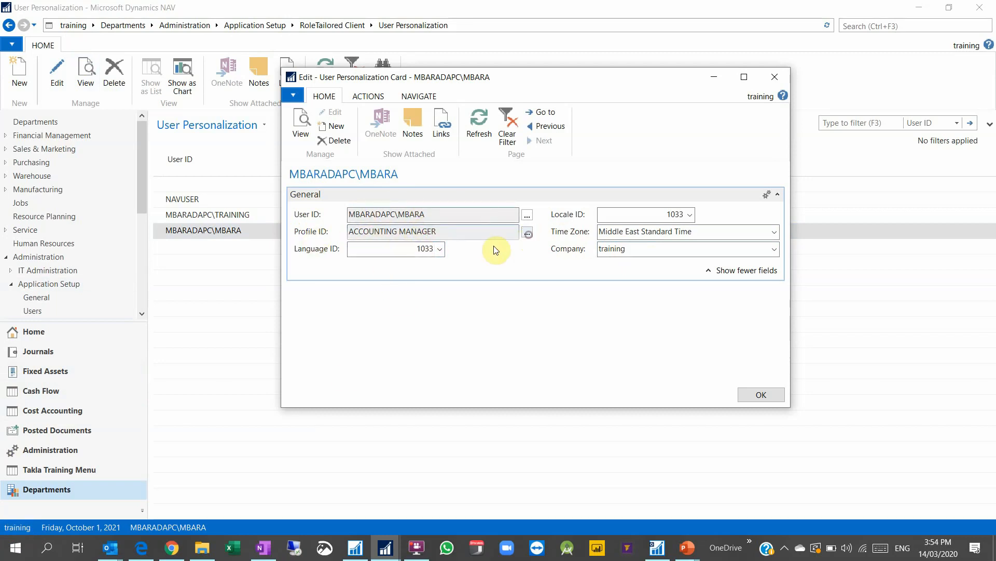
Step: Set the user's Profile ID to BUSINESS MANAGER via the lookup and confirm with OK
left_click(527, 232)
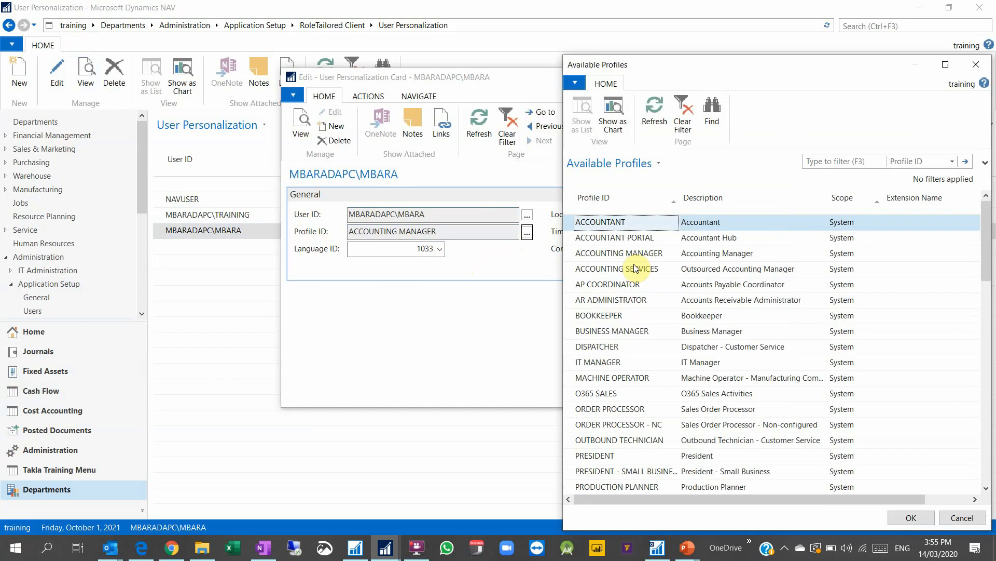
double_click(613, 330)
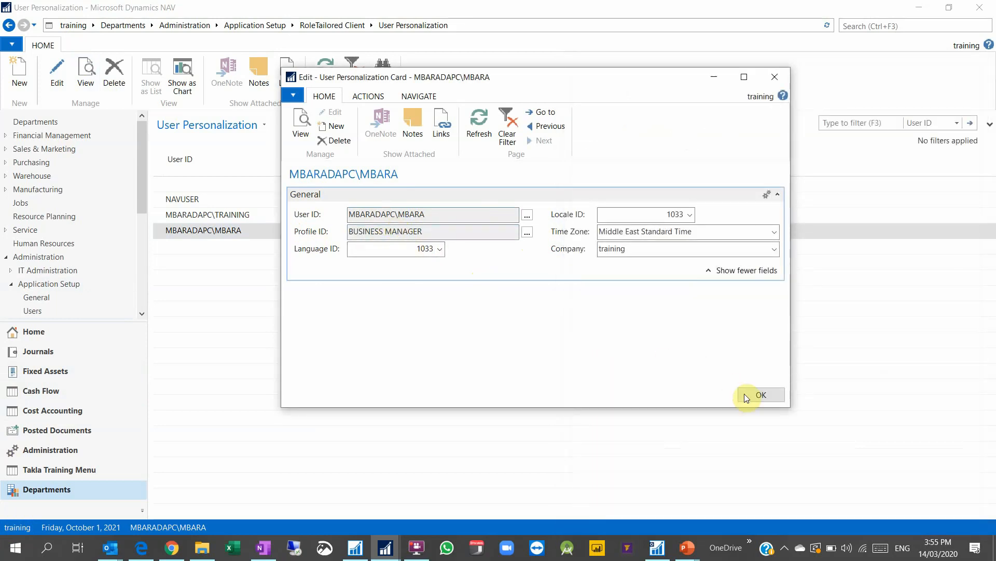
left_click(761, 394)
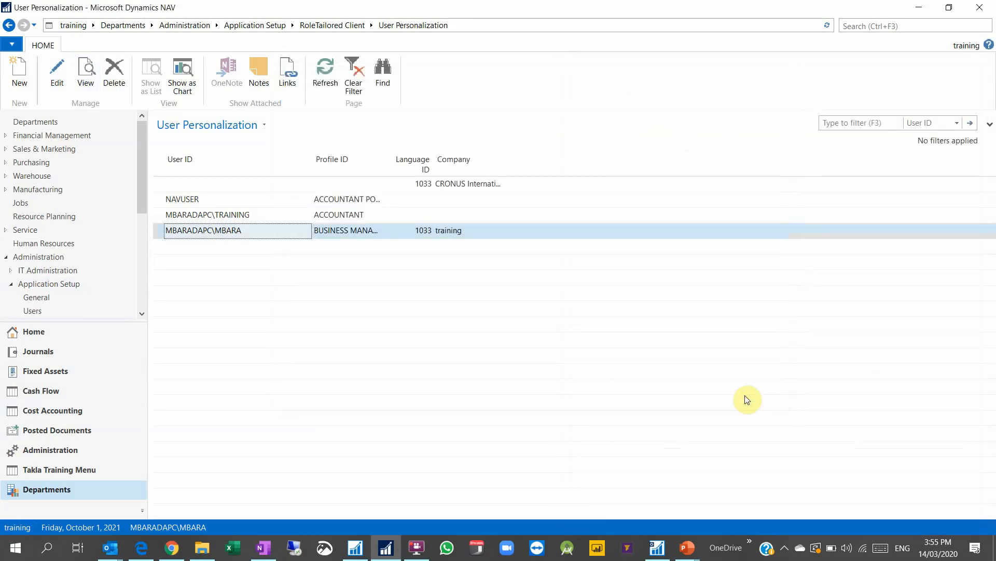
mouse_move(700, 399)
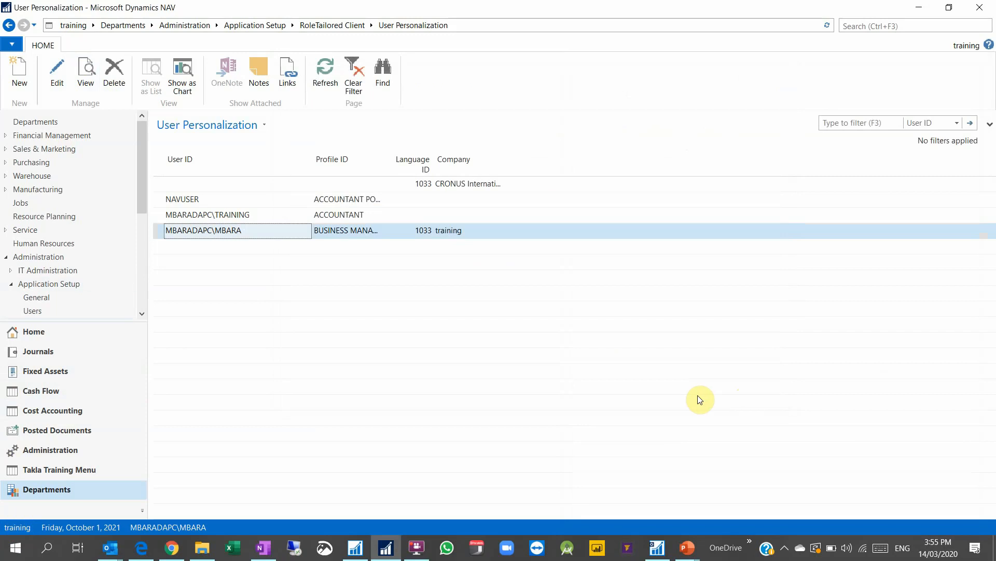
Step: Return to Home and close the NAV client so the new profile loads
left_click(34, 332)
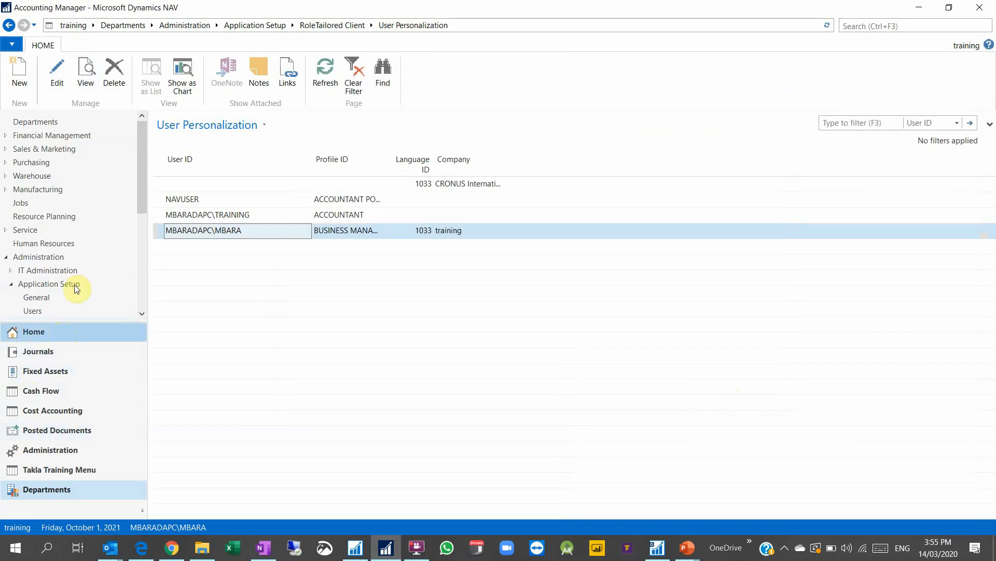
left_click(33, 331)
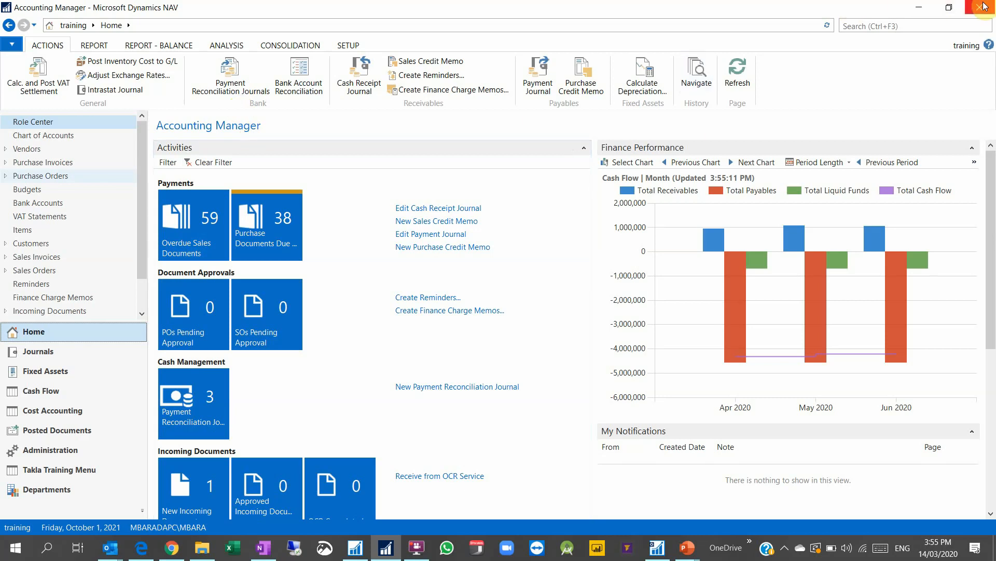
left_click(686, 547)
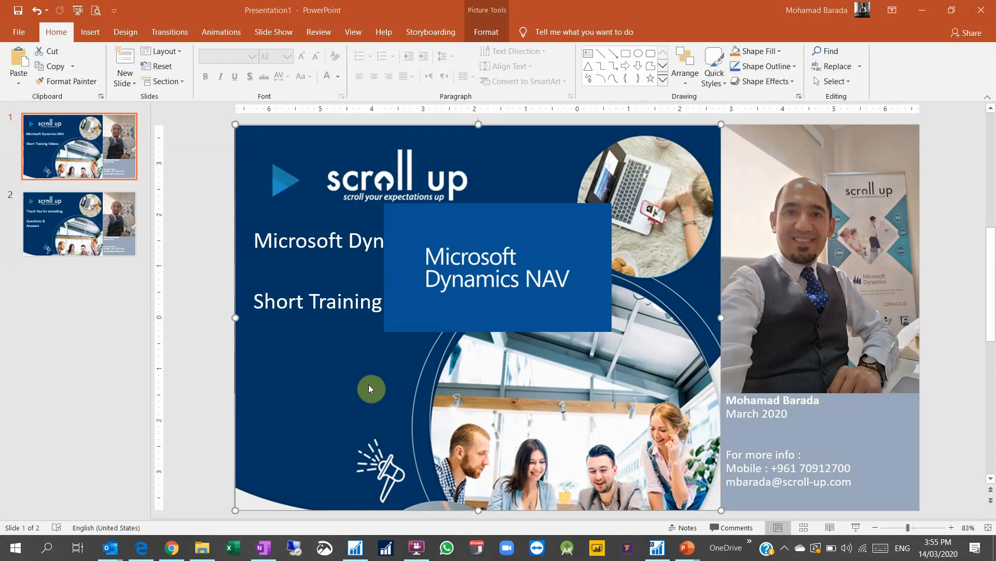
left_click(385, 547)
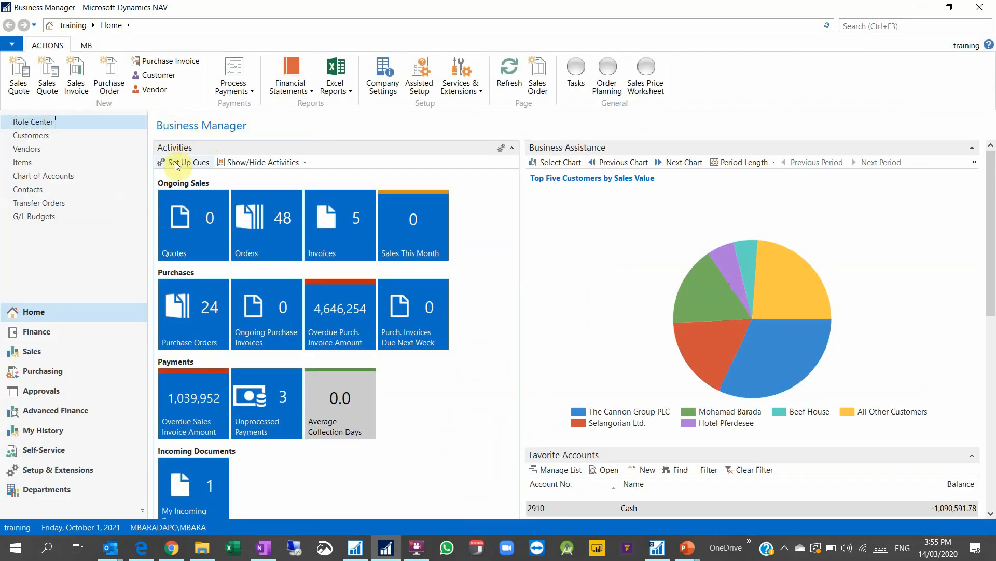
mouse_move(757, 248)
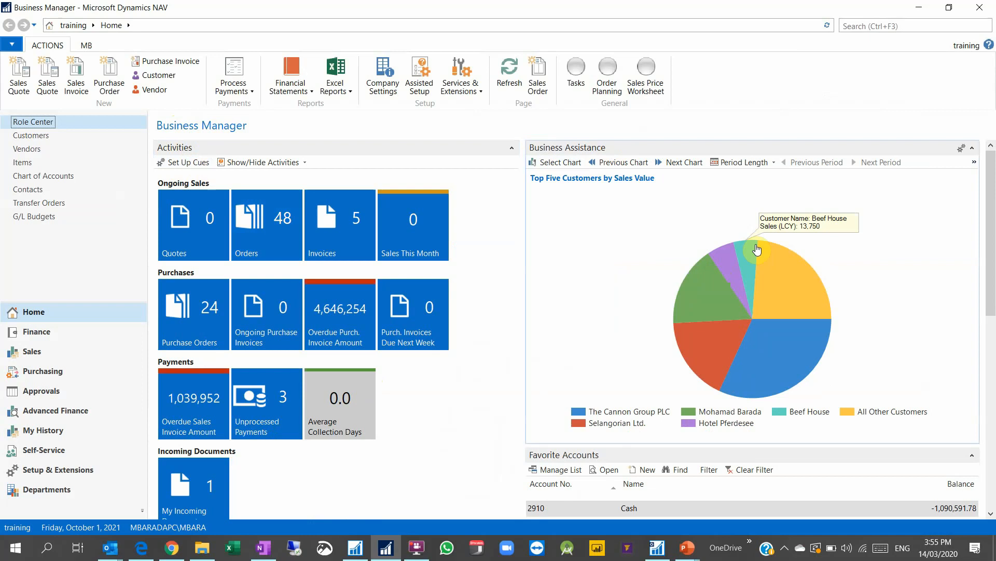
mouse_move(737, 248)
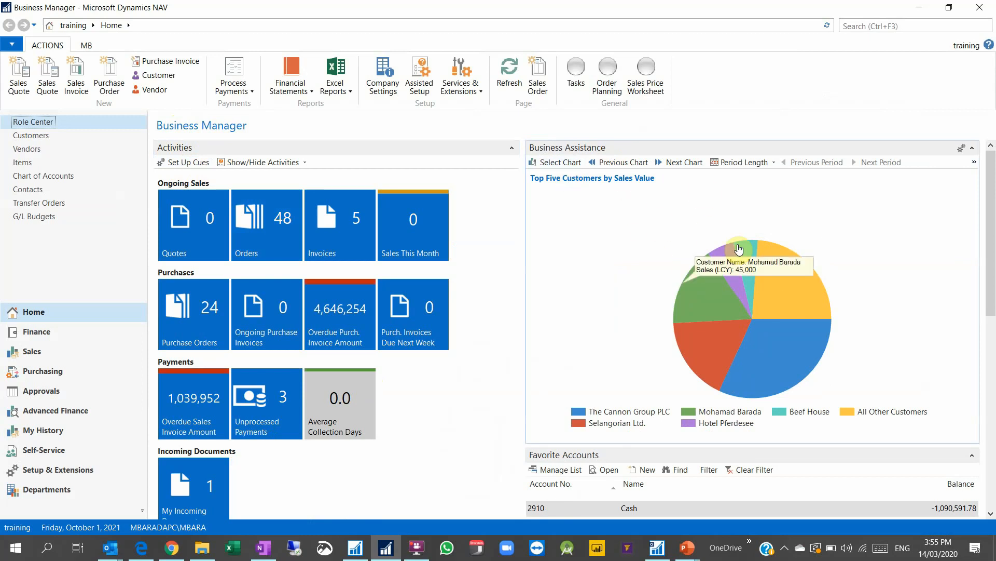
mouse_move(673, 162)
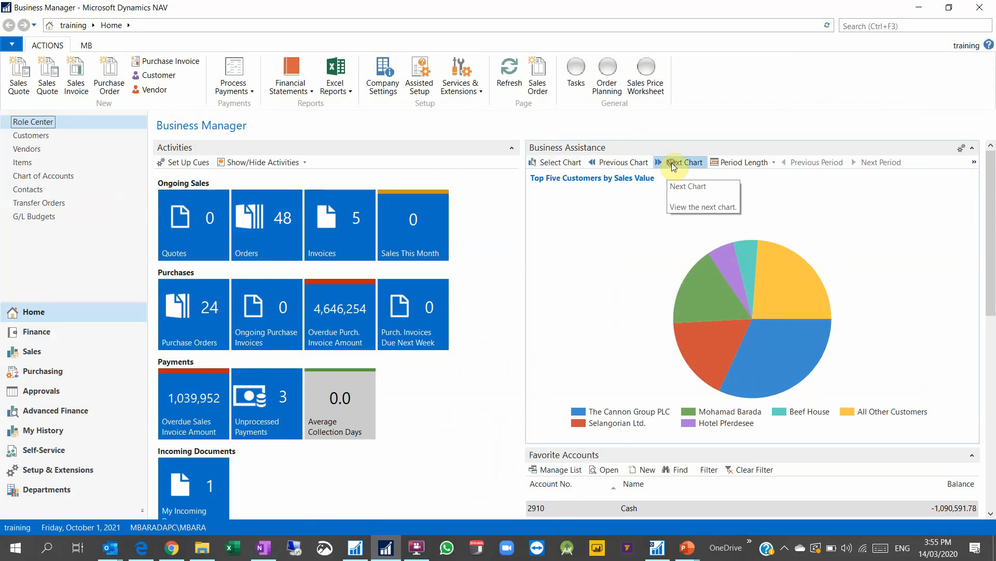
Step: Cycle the business charts through cash cycle, cash flow and income and expense, then review down to Trial Balance
left_click(679, 162)
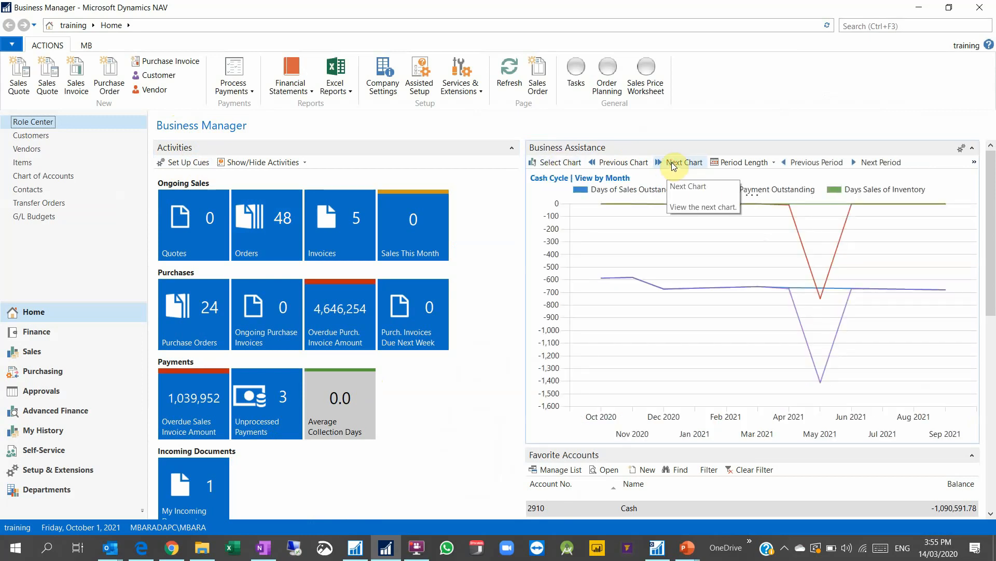
left_click(683, 162)
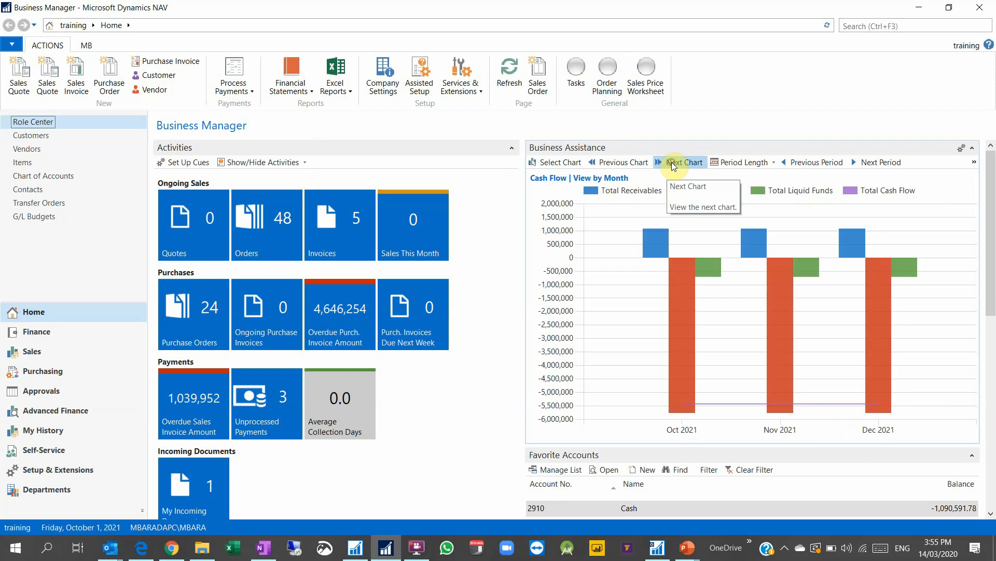
left_click(683, 162)
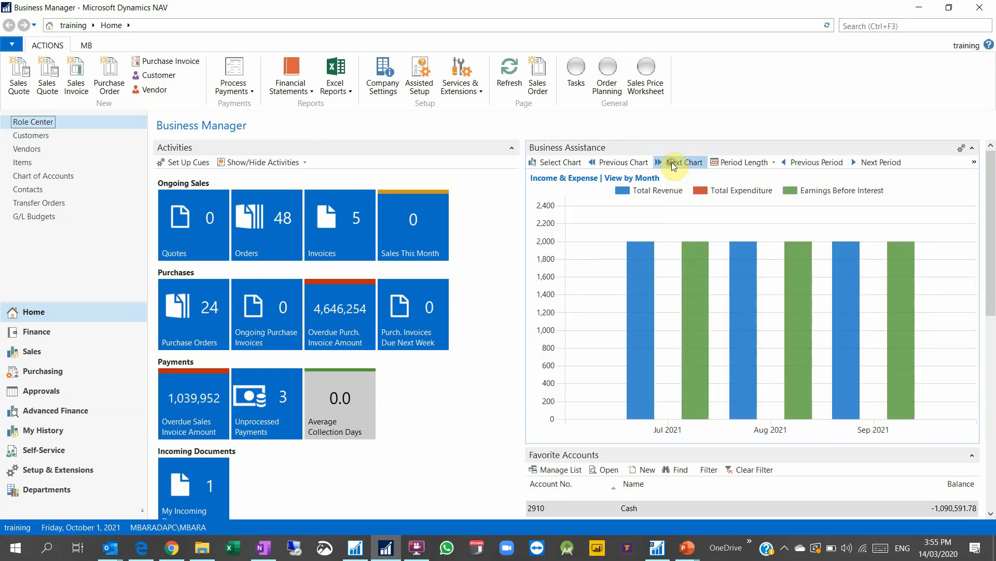
left_click(683, 162)
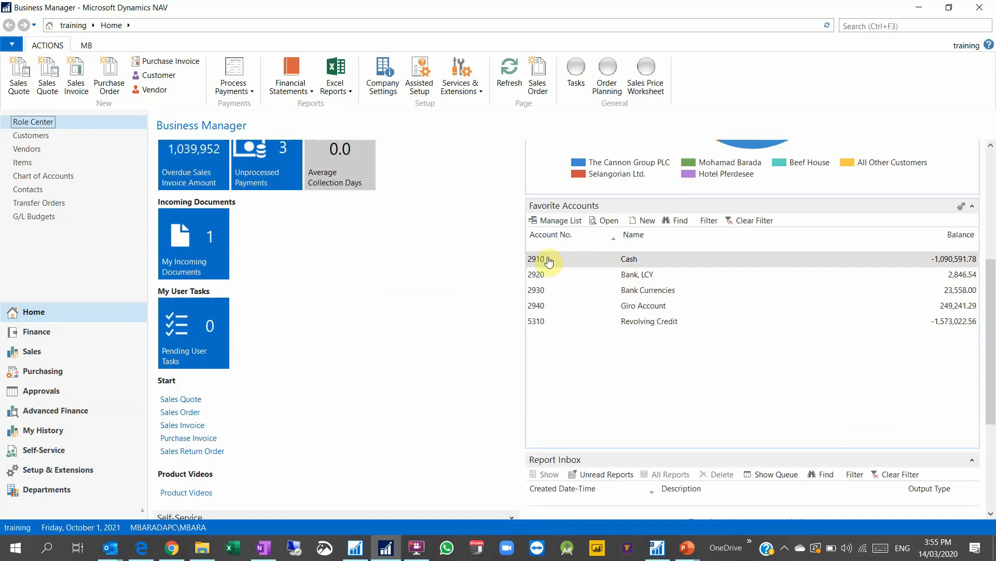
mouse_move(606, 311)
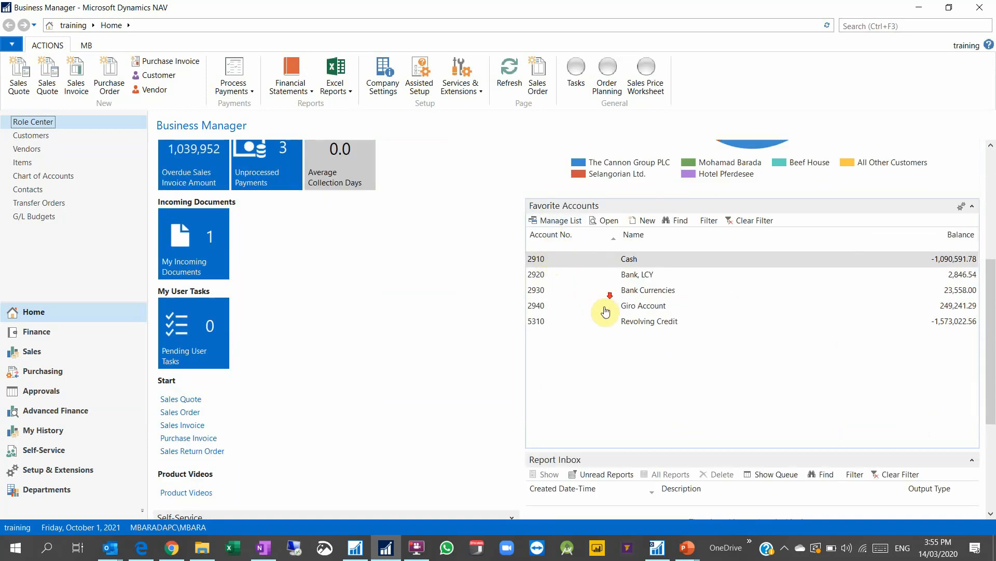
scroll("down", 3)
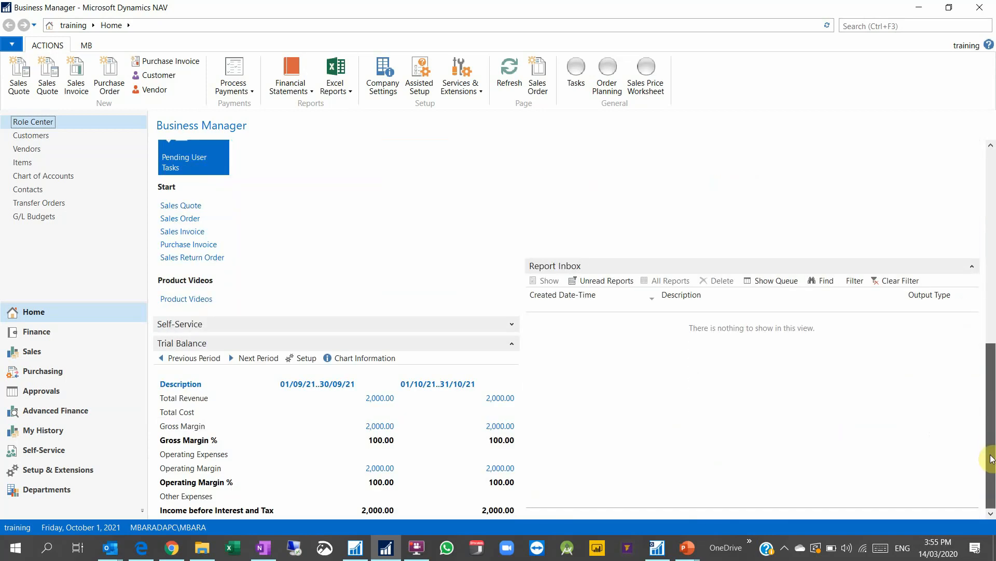
mouse_move(299, 477)
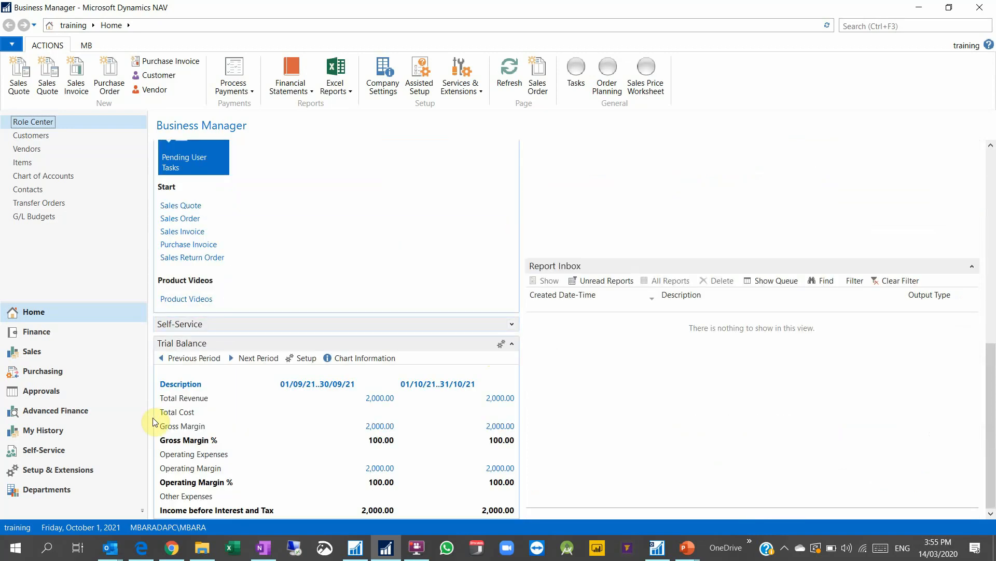
mouse_move(502, 408)
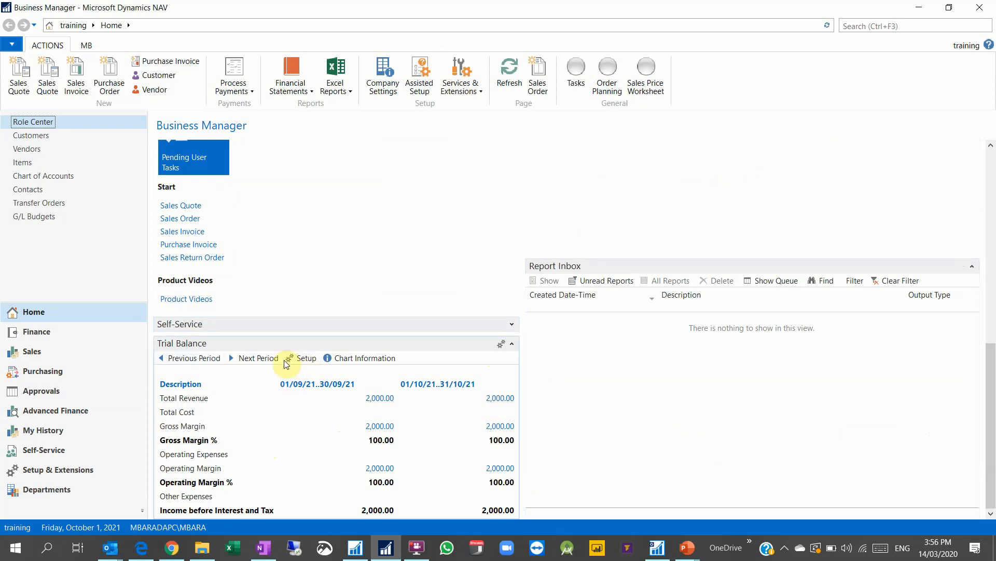
left_click(306, 359)
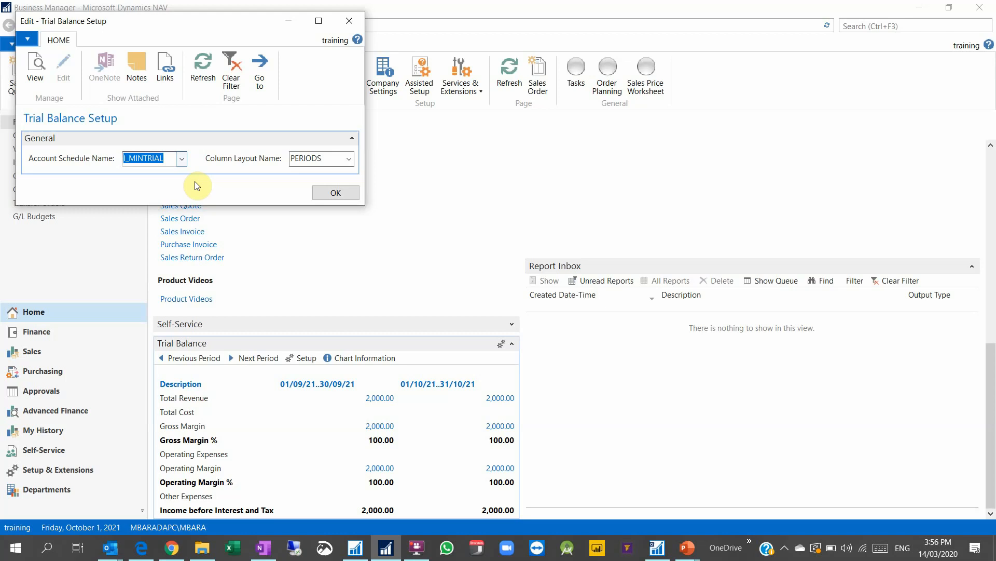
mouse_move(29, 153)
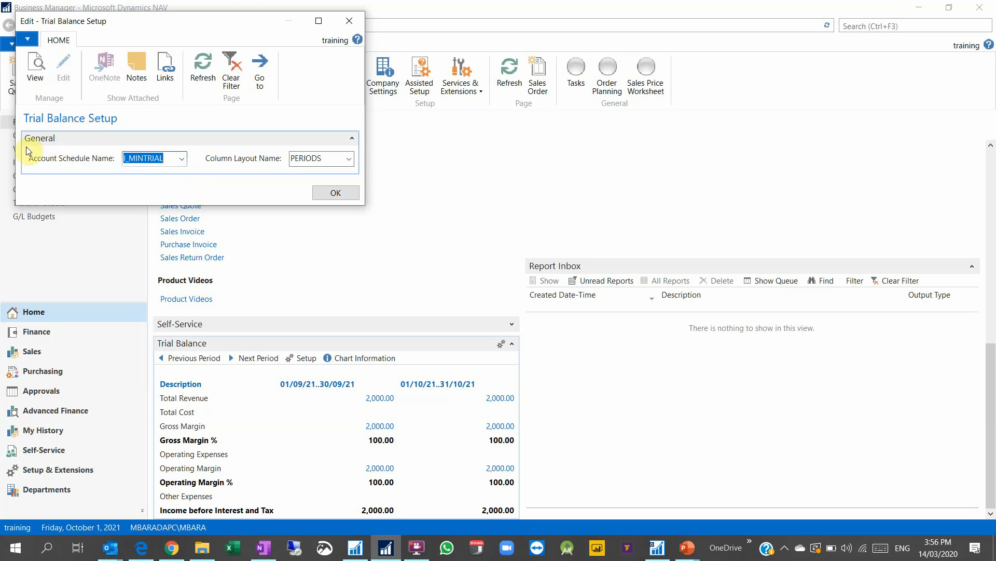
mouse_move(105, 174)
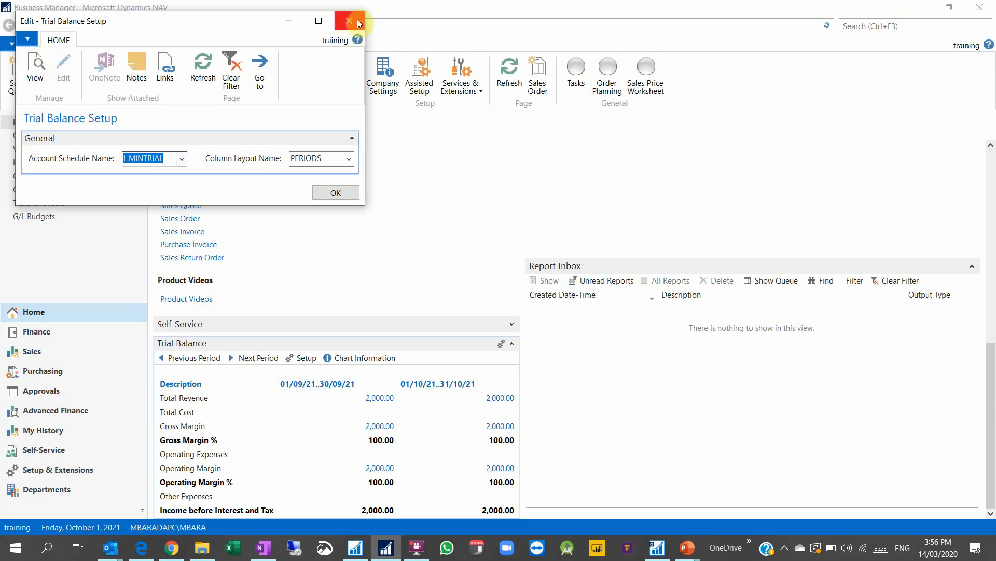
left_click(350, 21)
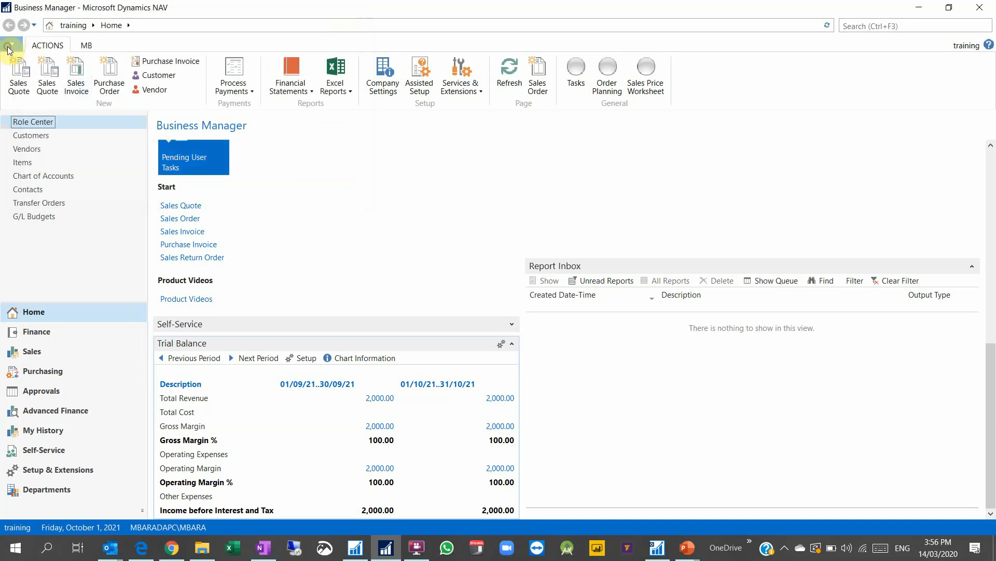
Step: Start customizing the Business Manager role center and select the Trial Balance part
left_click(10, 43)
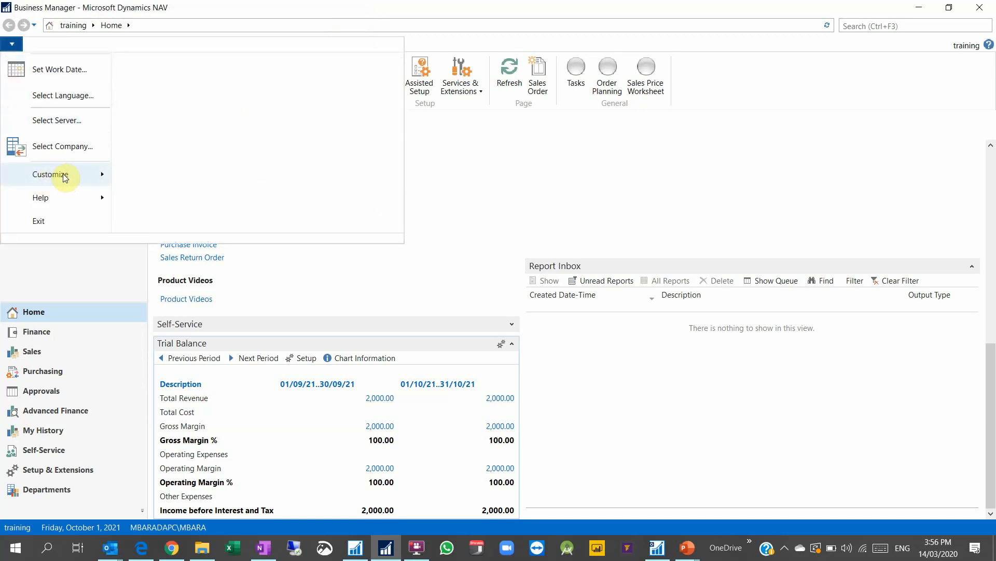
left_click(50, 174)
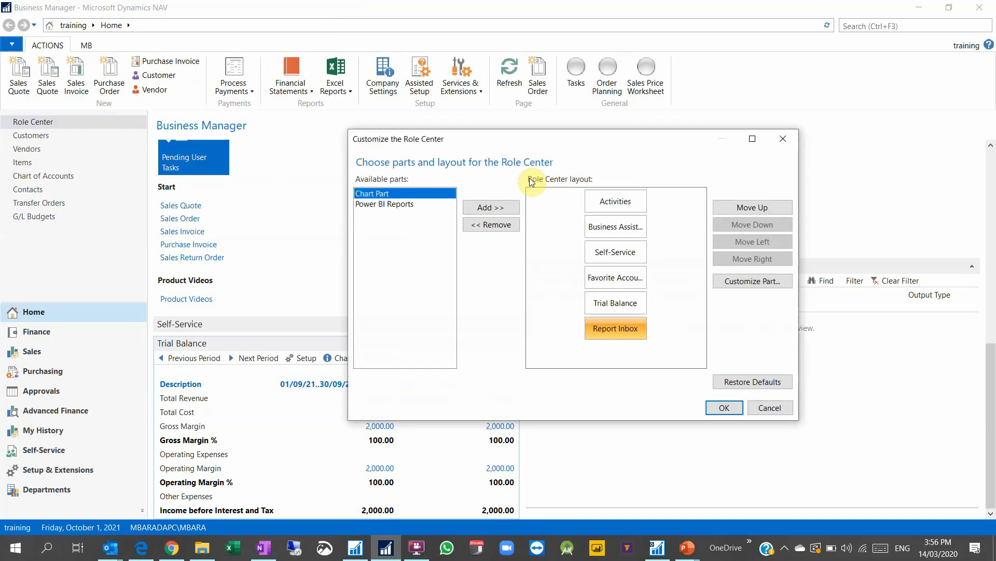
left_click(614, 302)
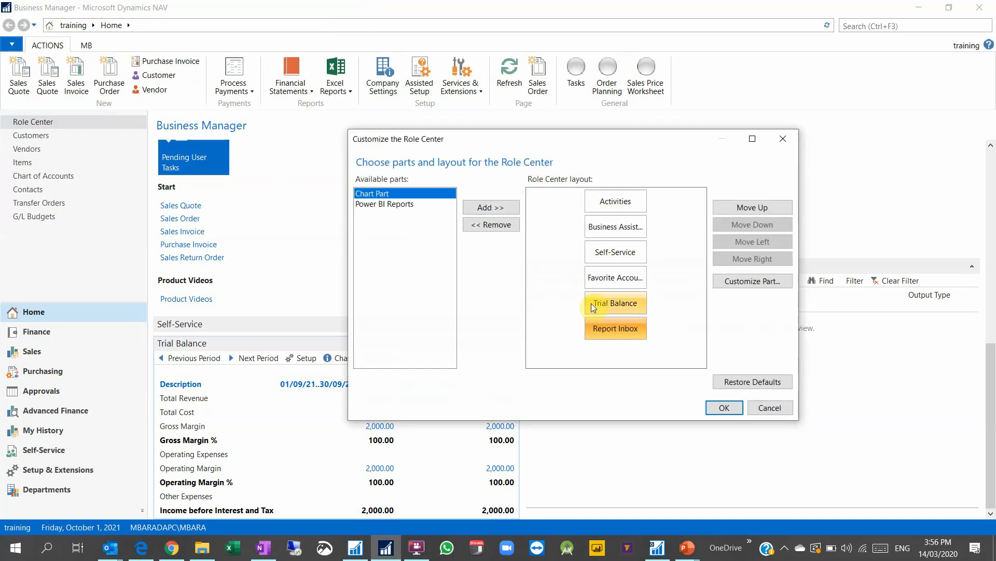
mouse_move(615, 303)
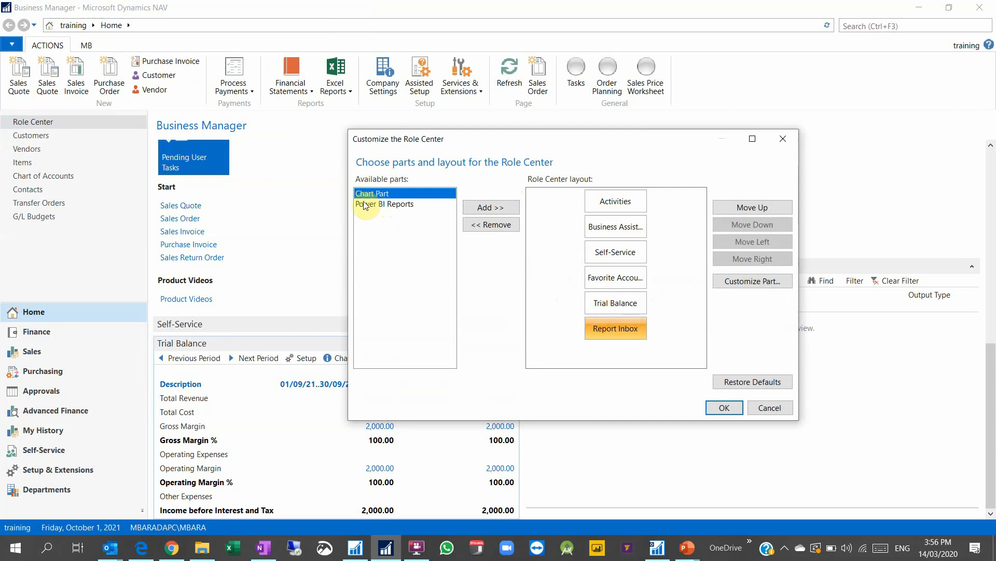
left_click(384, 204)
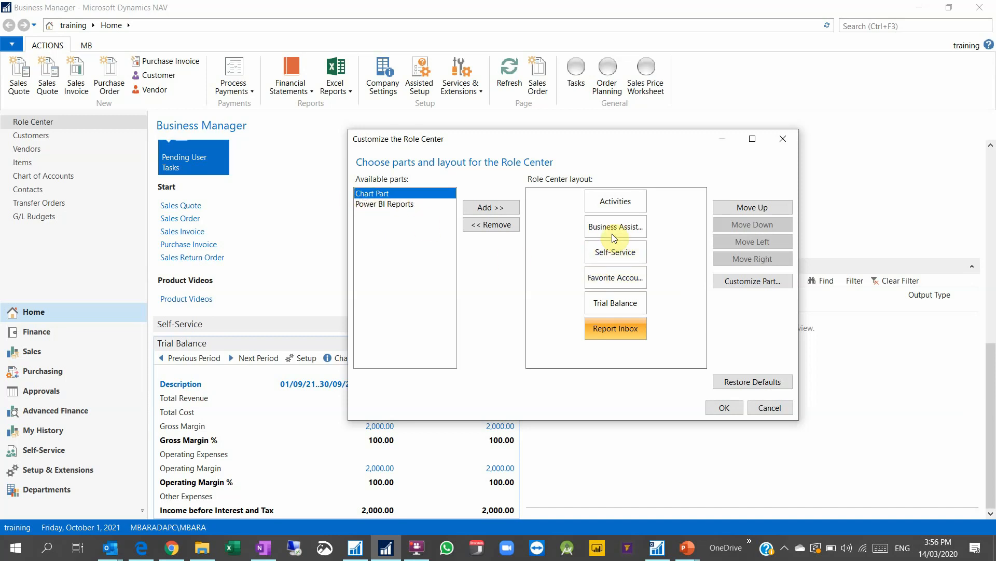
Step: Move Trial Balance up above Self-Service to just below Activities and apply the layout
left_click(753, 207)
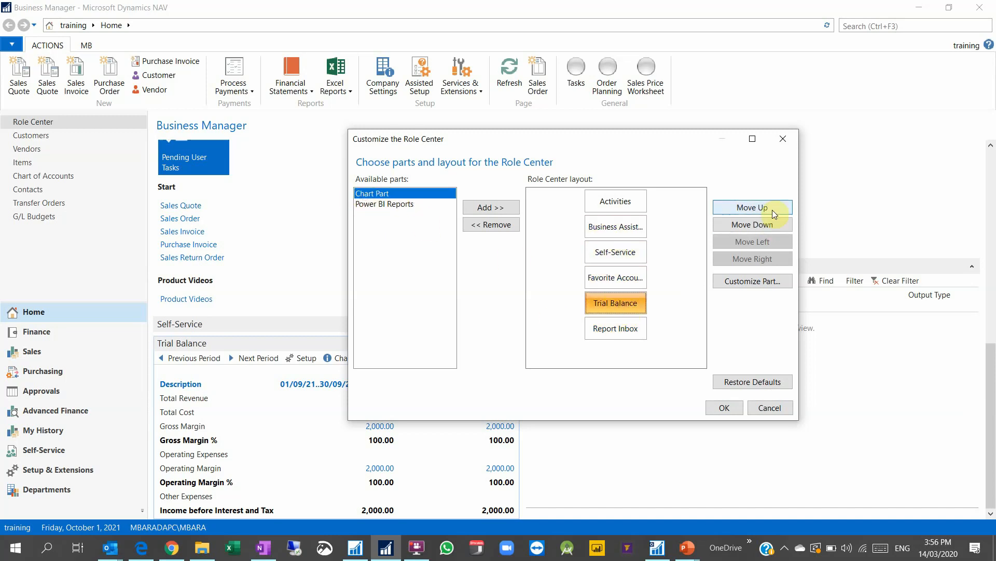
left_click(752, 207)
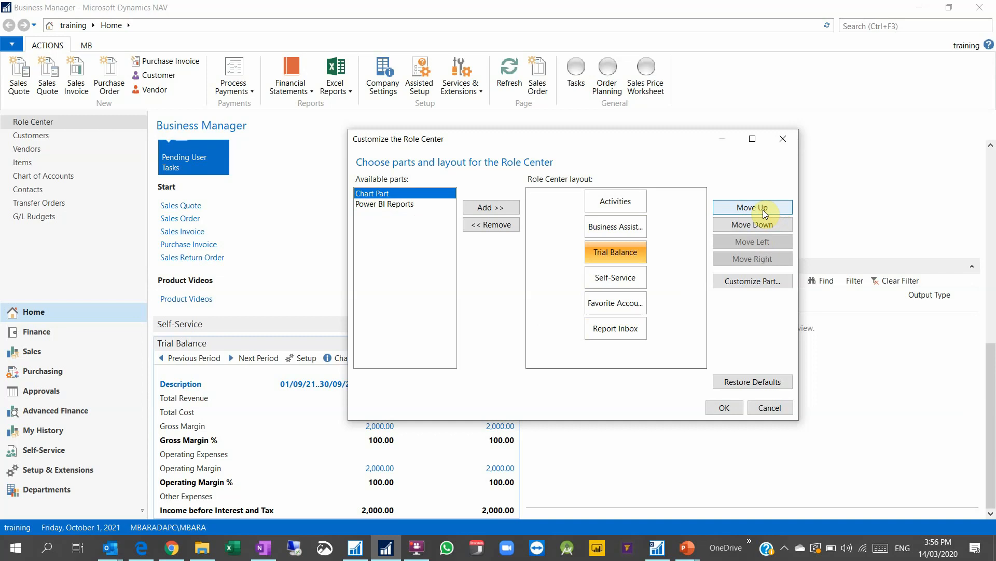
left_click(753, 206)
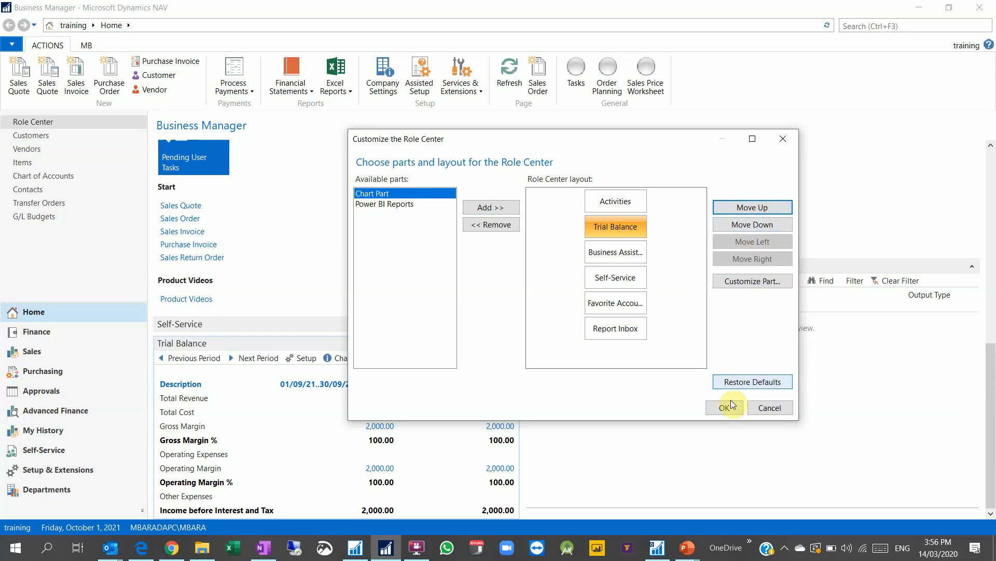
mouse_move(413, 302)
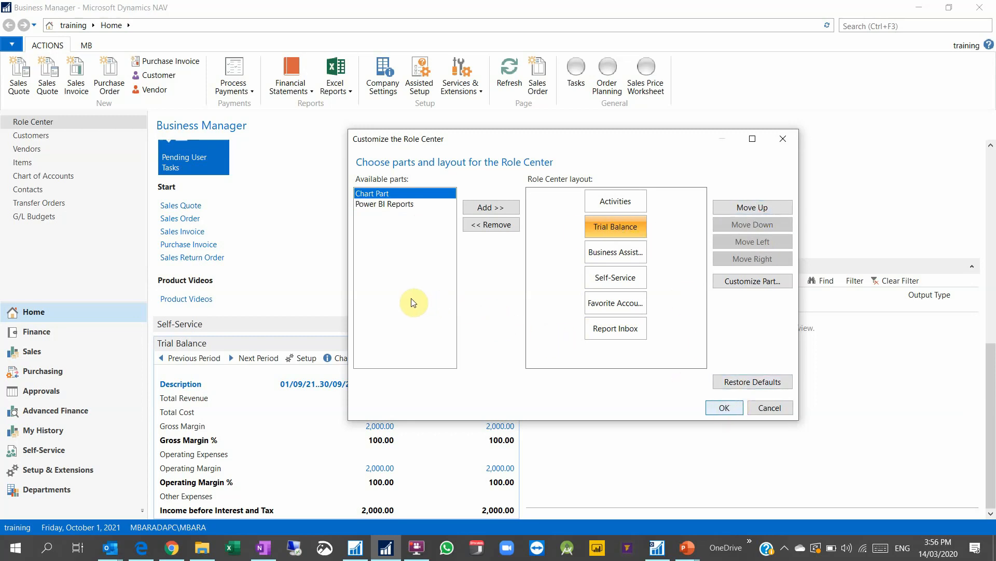
left_click(724, 407)
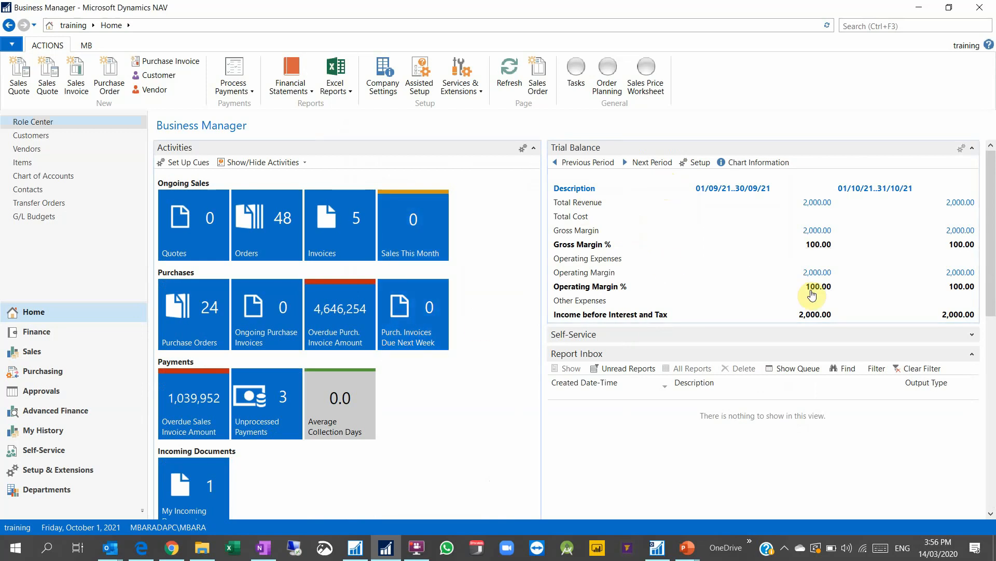
Step: Review the rearranged role center down to Approvals and My User Tasks, expanding Self-Service to show Time Sheets
scroll("down", 3)
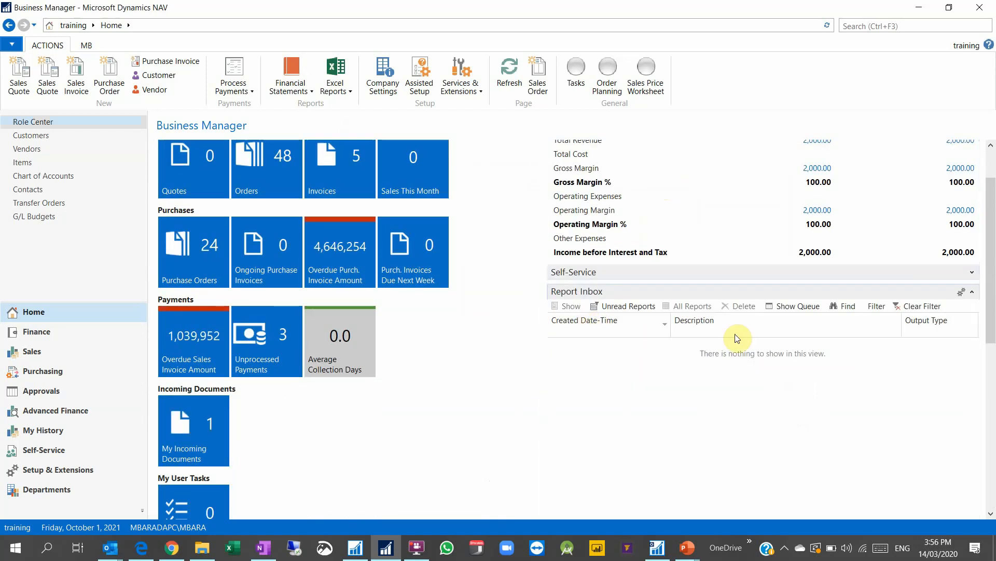
scroll("down", 3)
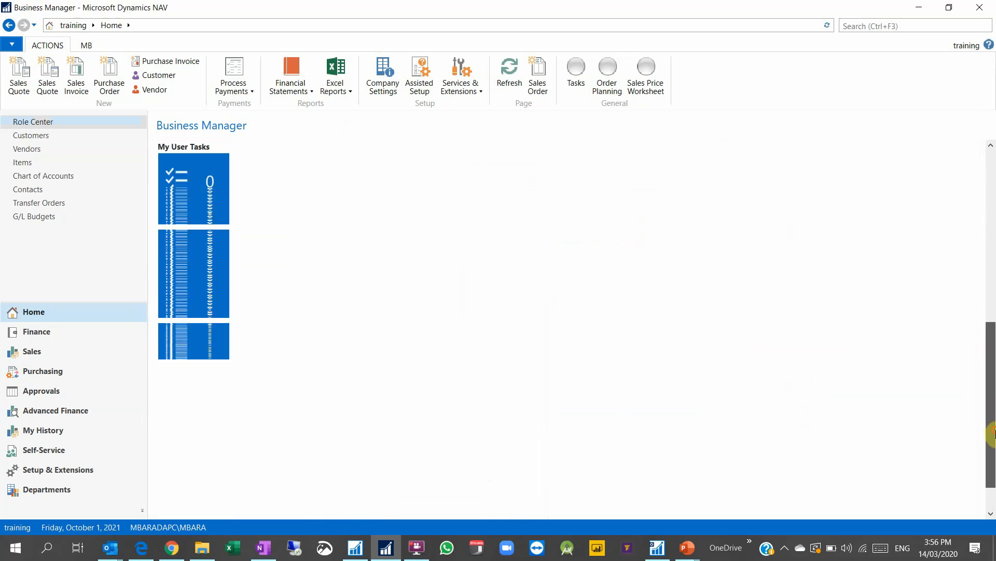
scroll("down", 3)
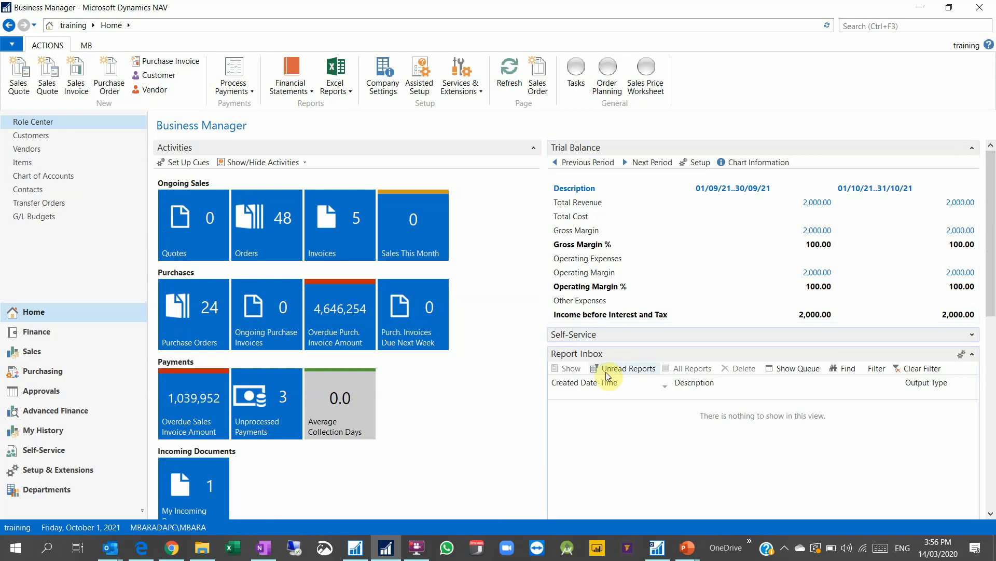
scroll("down", 3)
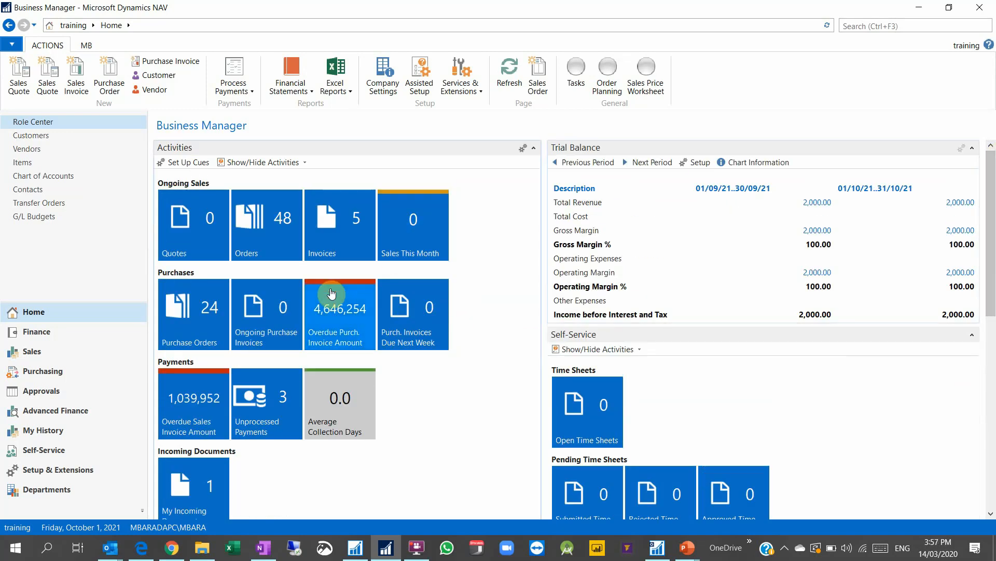
mouse_move(331, 293)
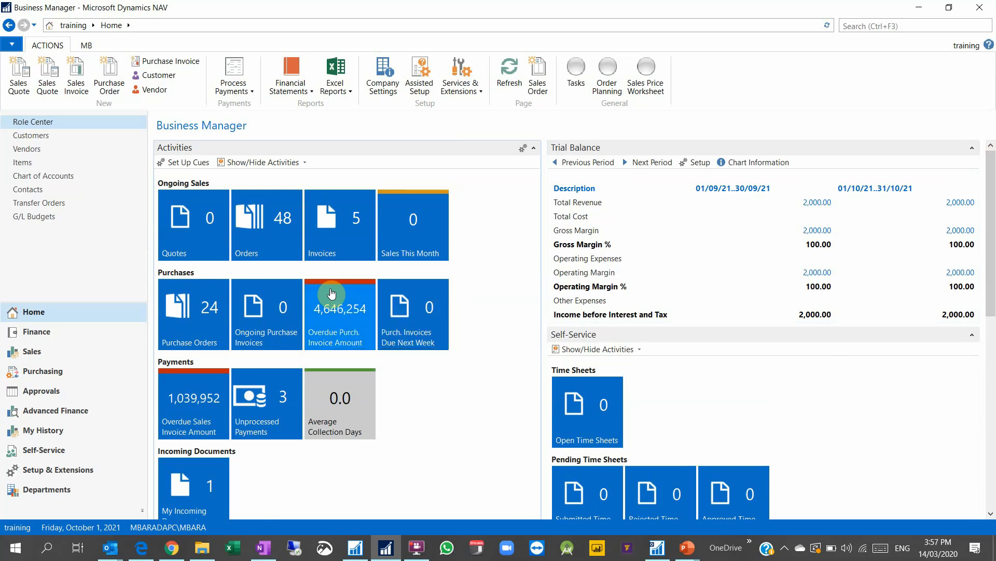
mouse_move(18, 71)
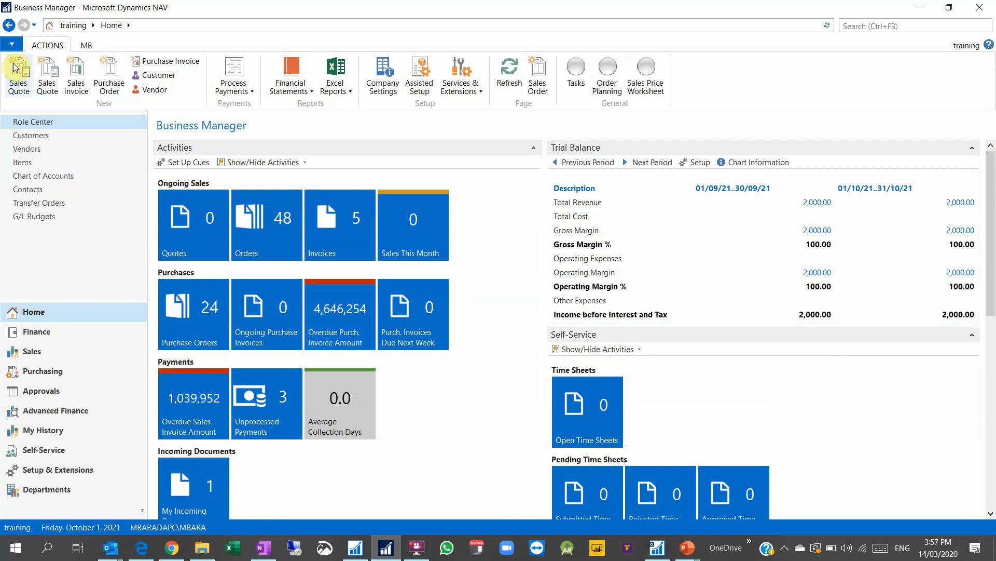
left_click(12, 44)
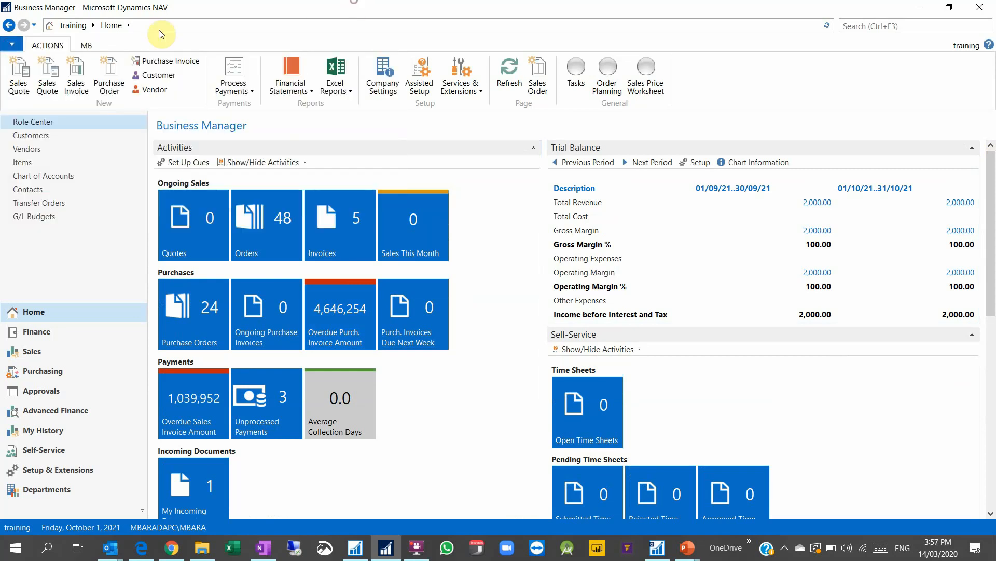
mouse_move(47, 54)
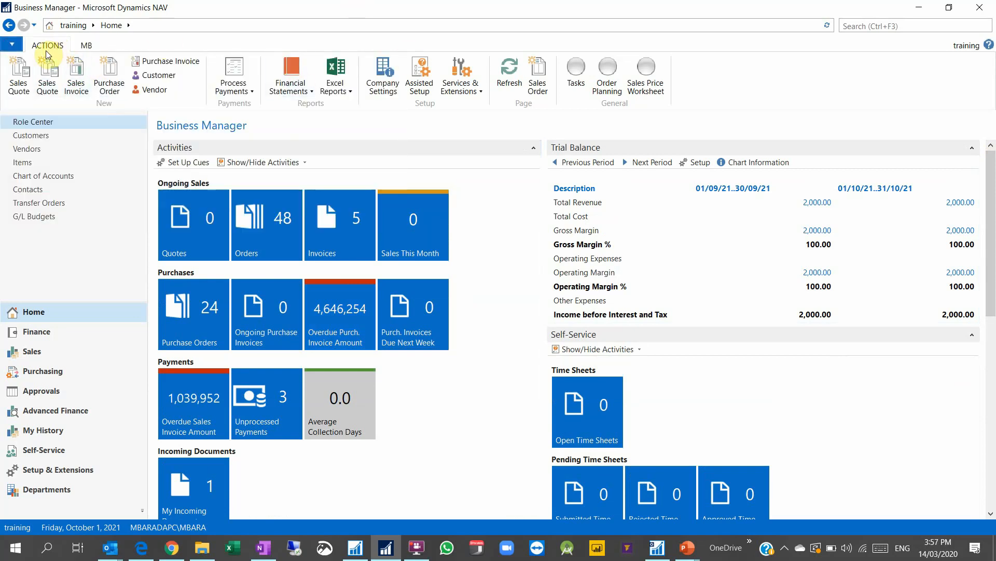
mouse_move(760, 73)
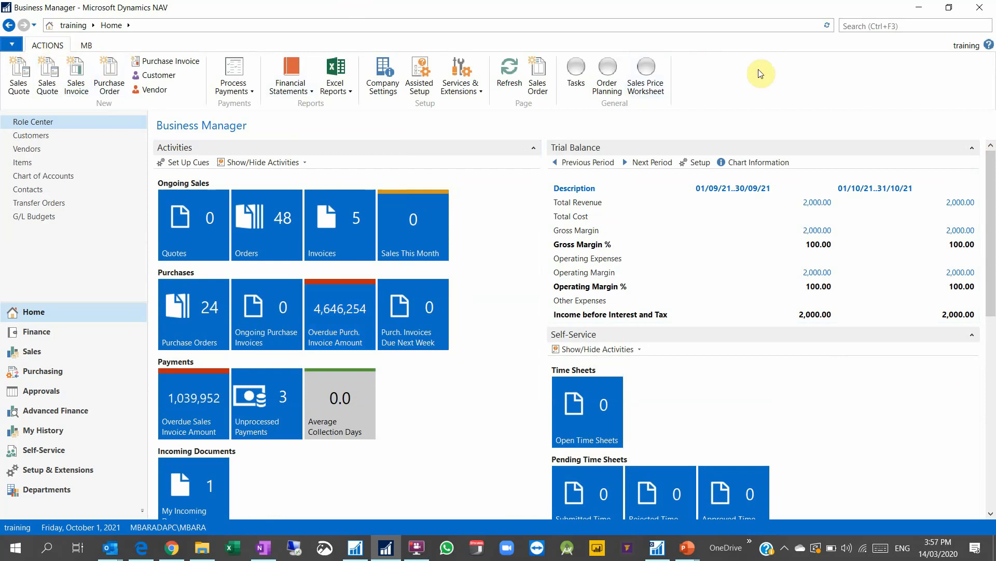
mouse_move(710, 76)
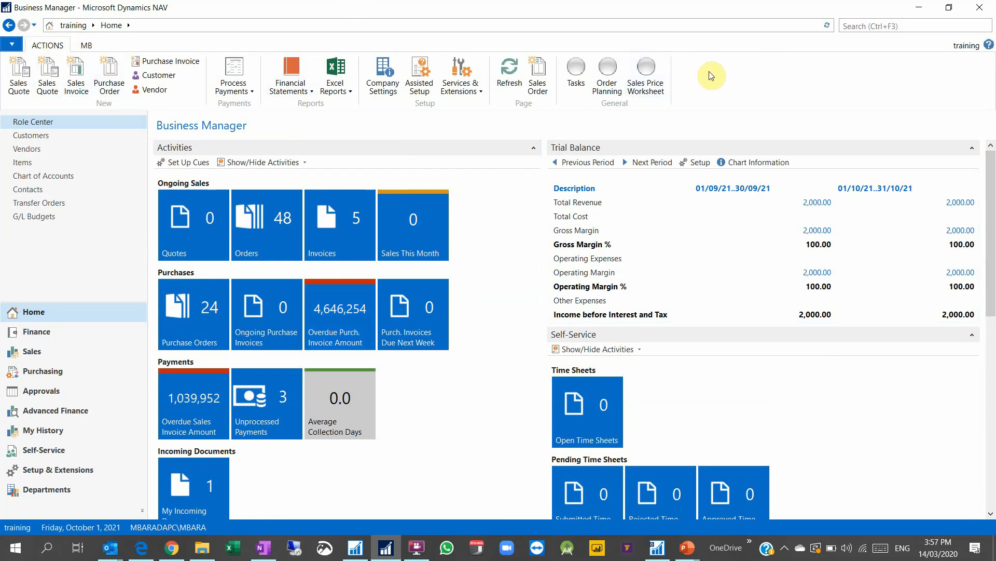
mouse_move(419, 547)
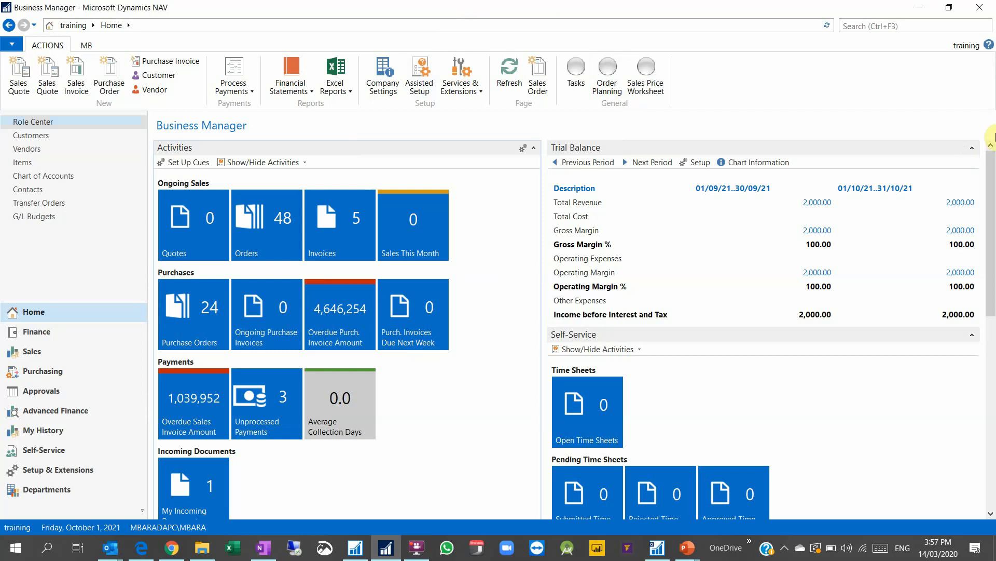
scroll("down", 3)
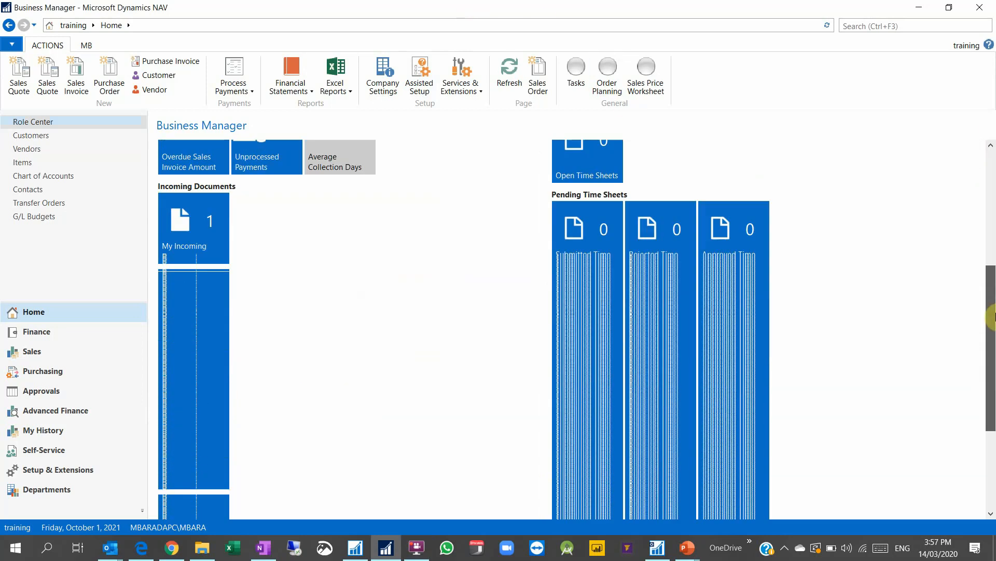
scroll("up", 3)
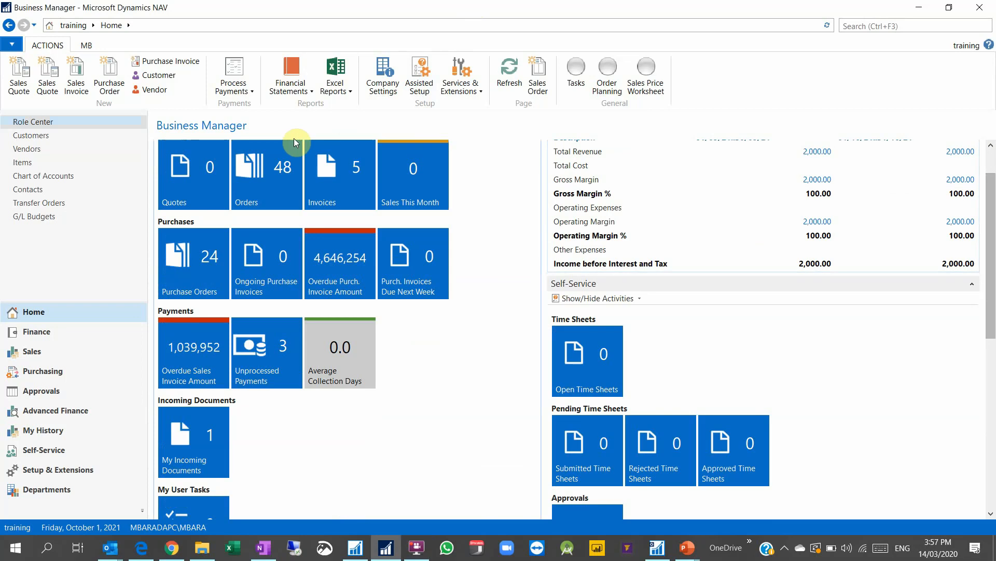
mouse_move(410, 547)
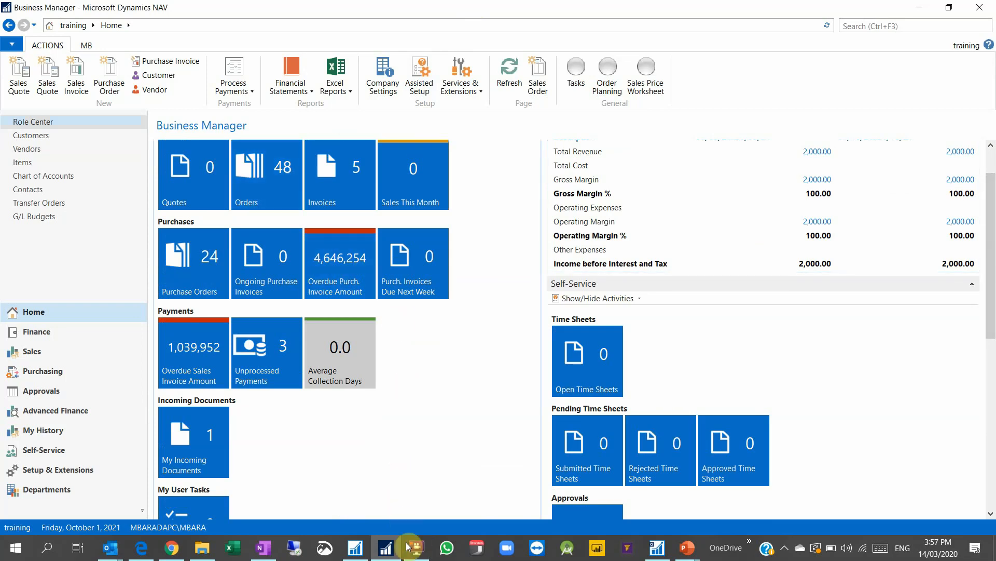
left_click(415, 547)
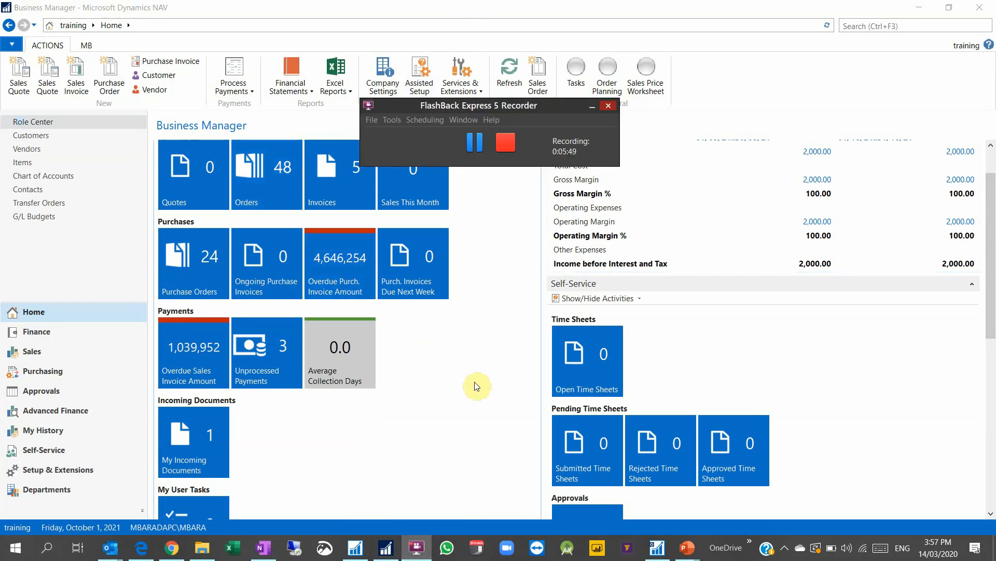